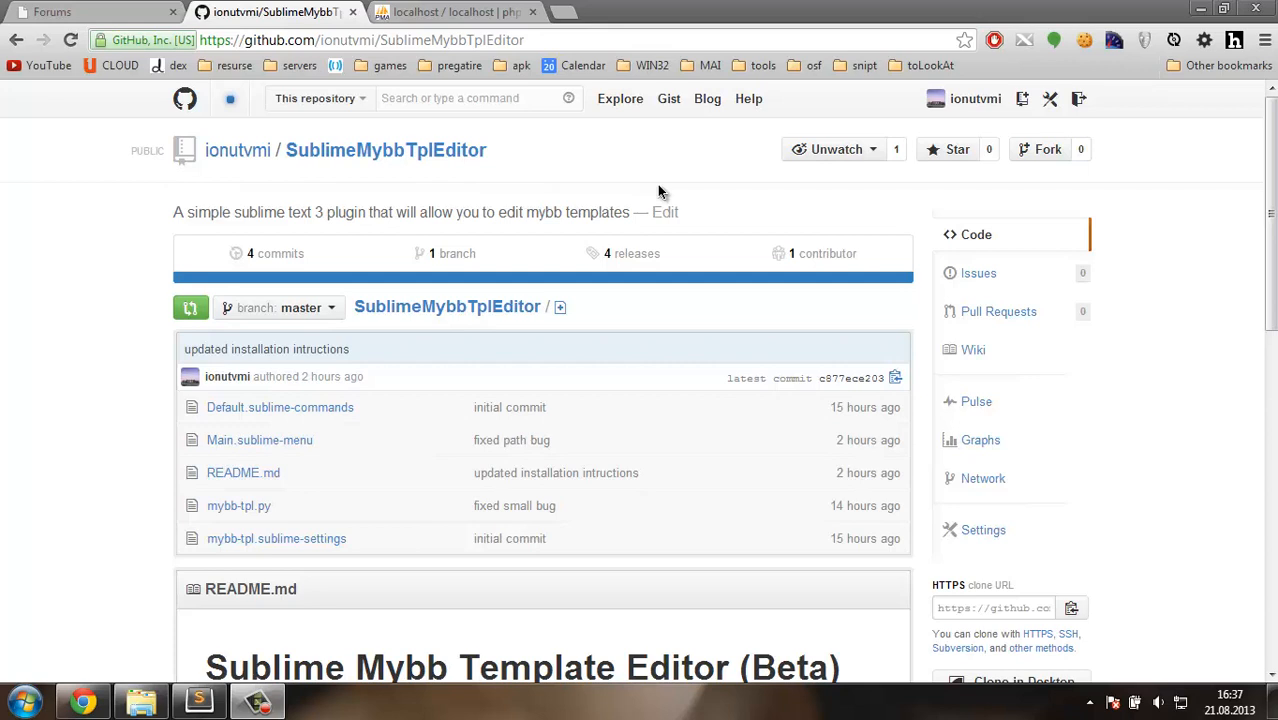
pyautogui.moveTo(575, 228)
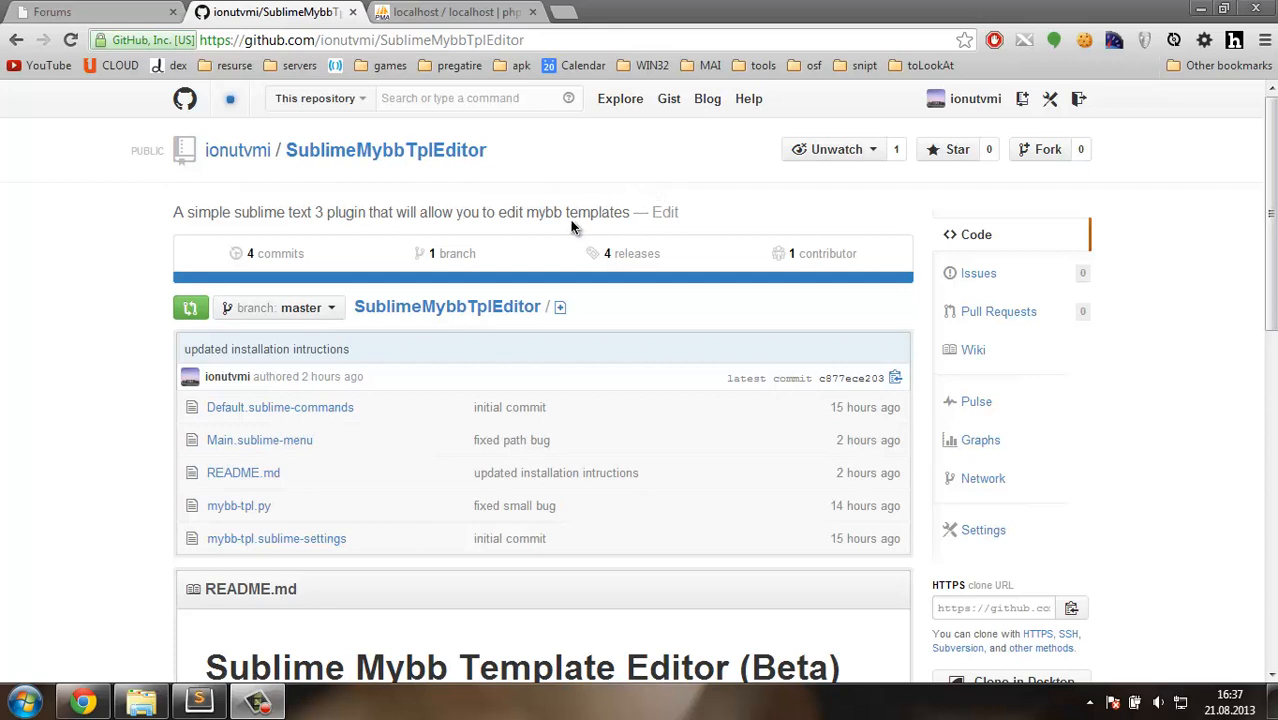
pyautogui.moveTo(575, 218)
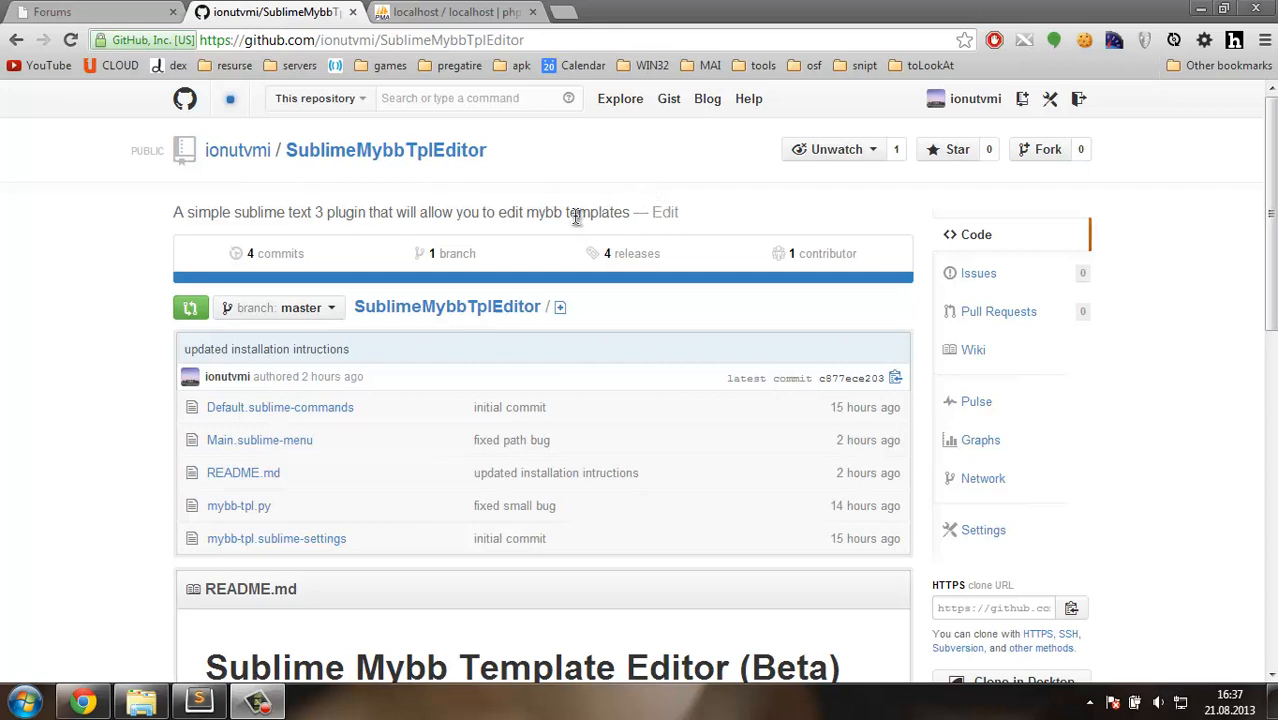
# Move from the GitHub repository to the MyBB forum tab, glancing at phpMyAdmin
pyautogui.click(1089, 702)
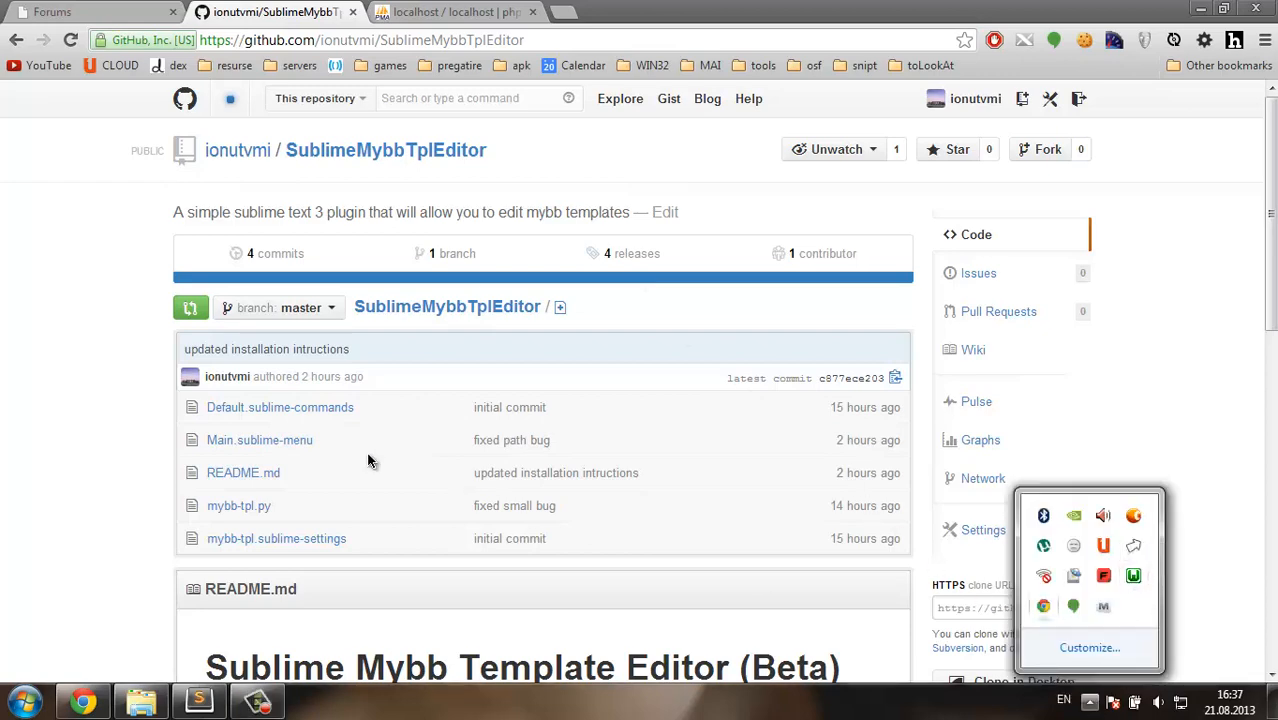
pyautogui.click(90, 12)
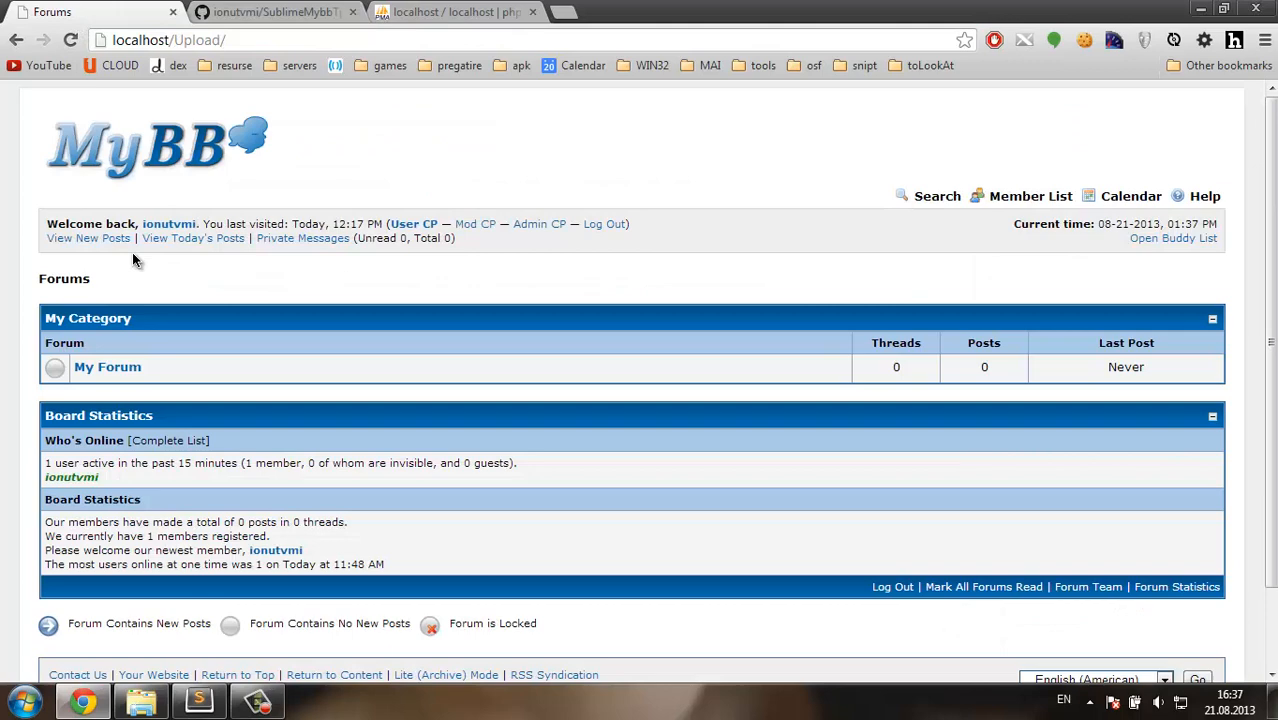
pyautogui.moveTo(398, 30)
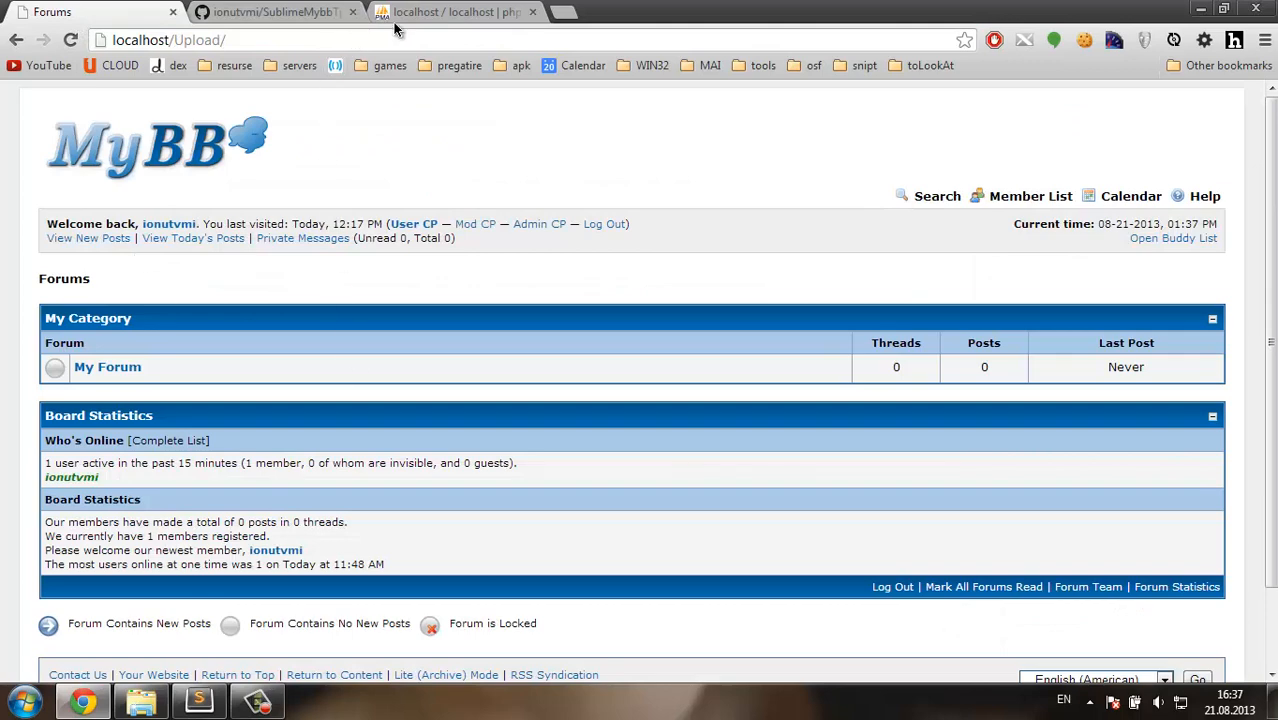
pyautogui.click(455, 12)
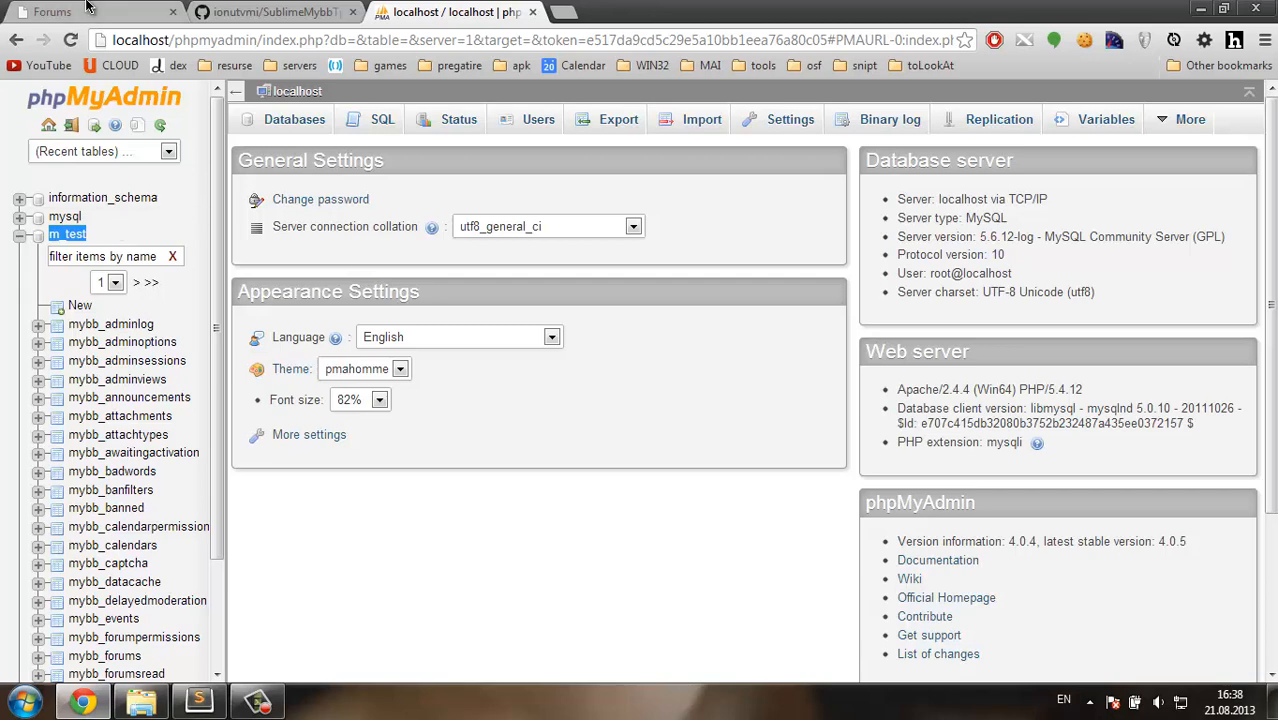
pyautogui.click(52, 11)
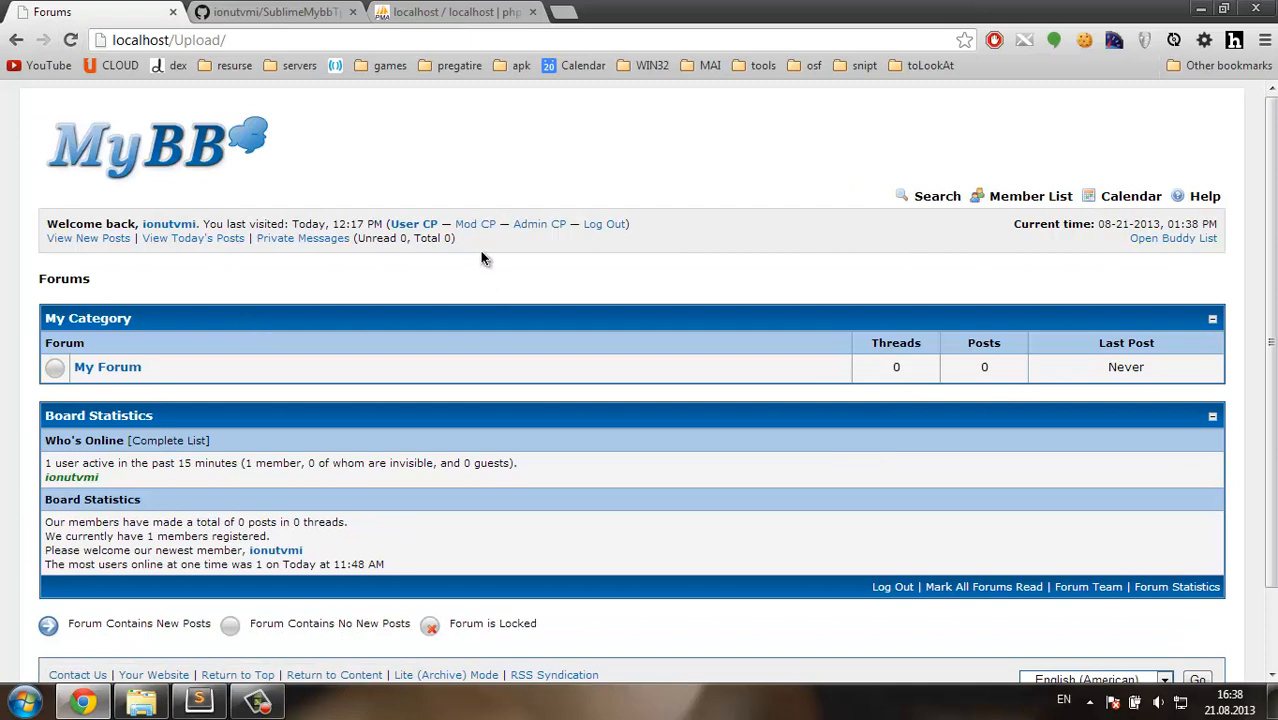
# From the Admin CP, add a new template set titled 'Blue' and save it
pyautogui.click(539, 223)
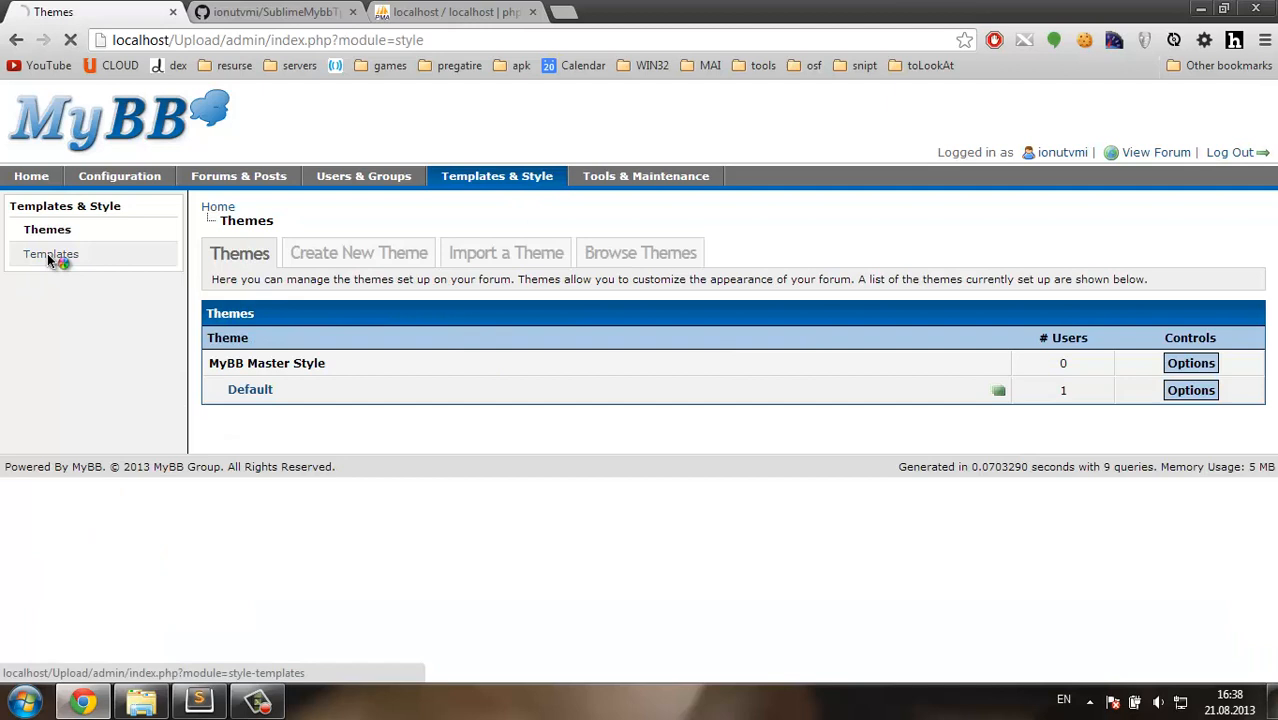
pyautogui.click(50, 253)
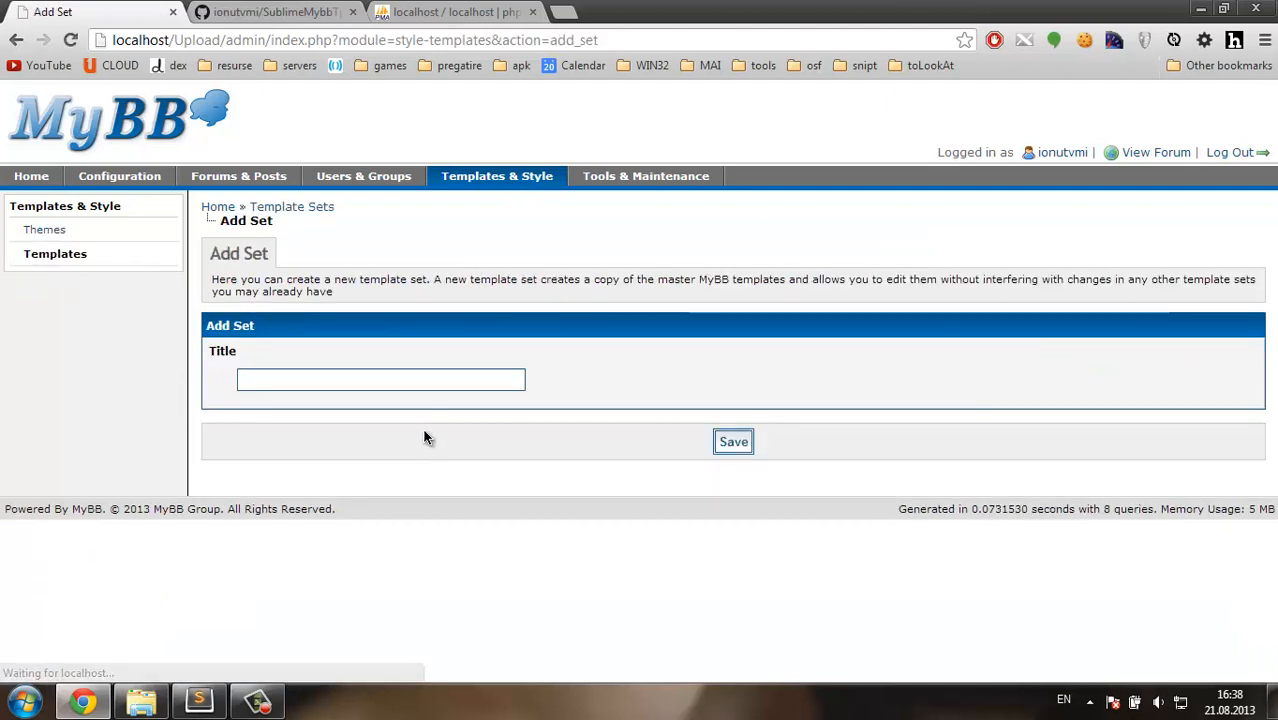
pyautogui.write('Bl')
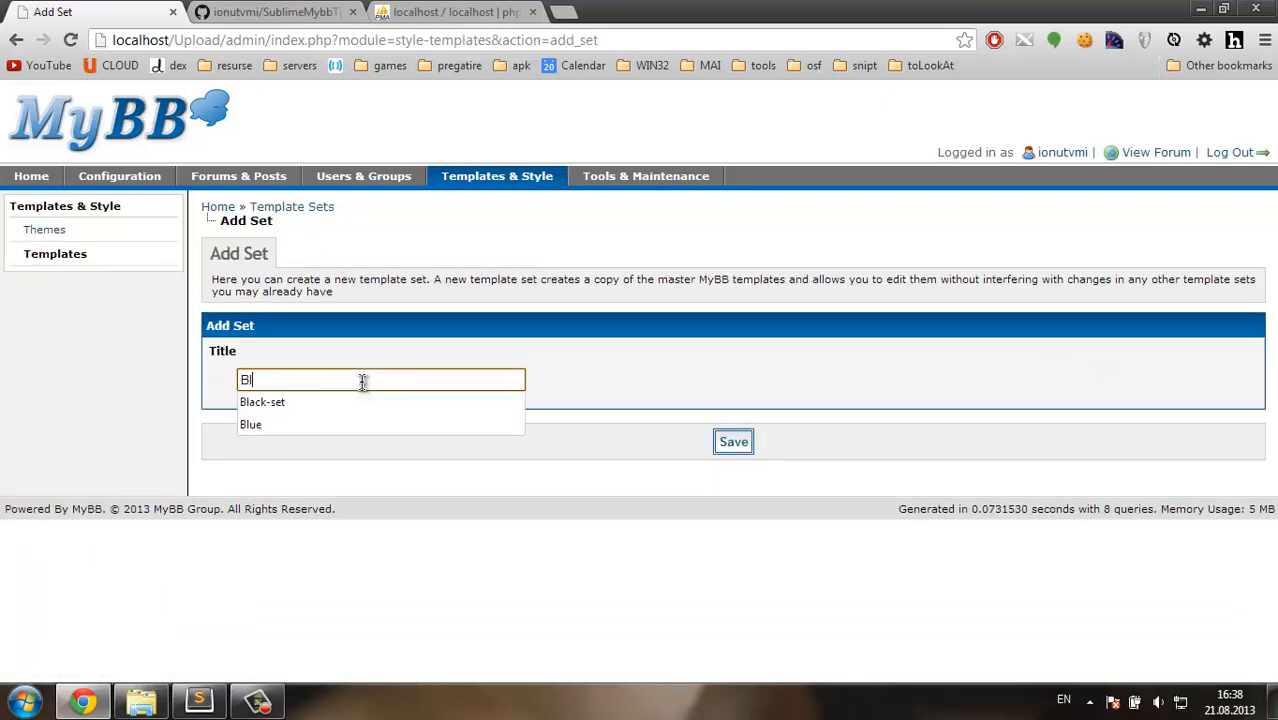
pyautogui.click(250, 424)
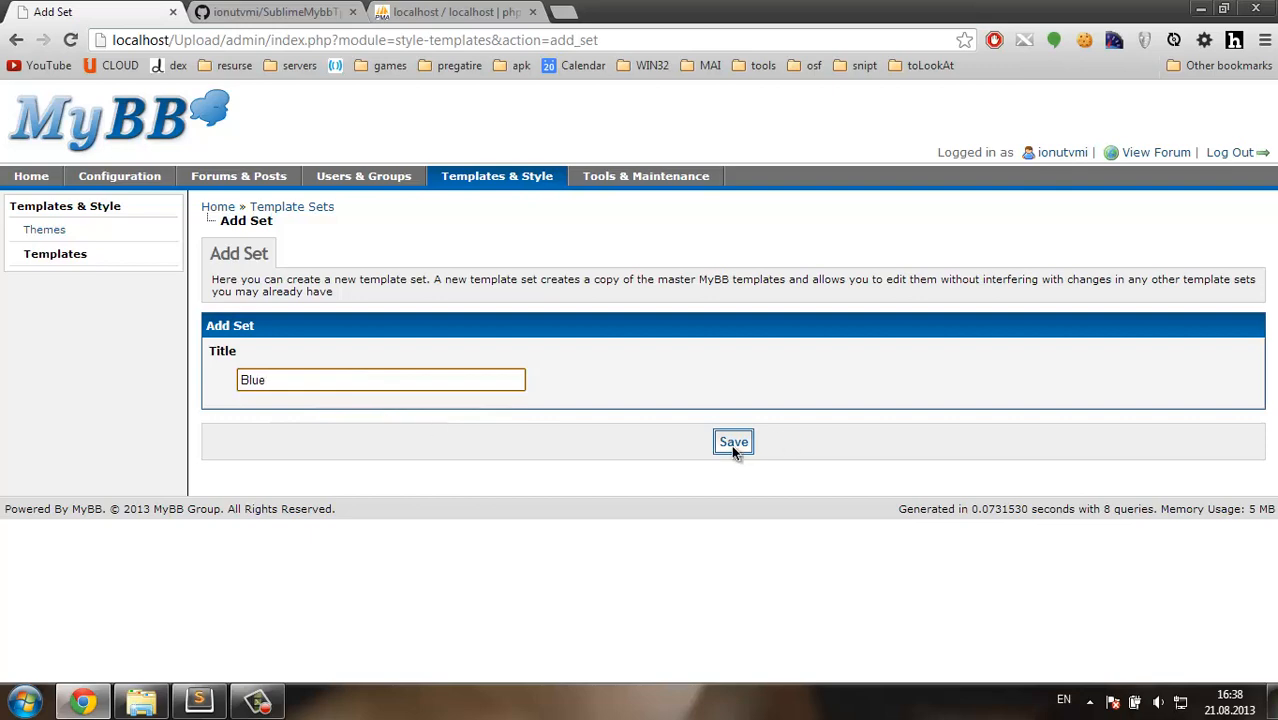
pyautogui.click(733, 442)
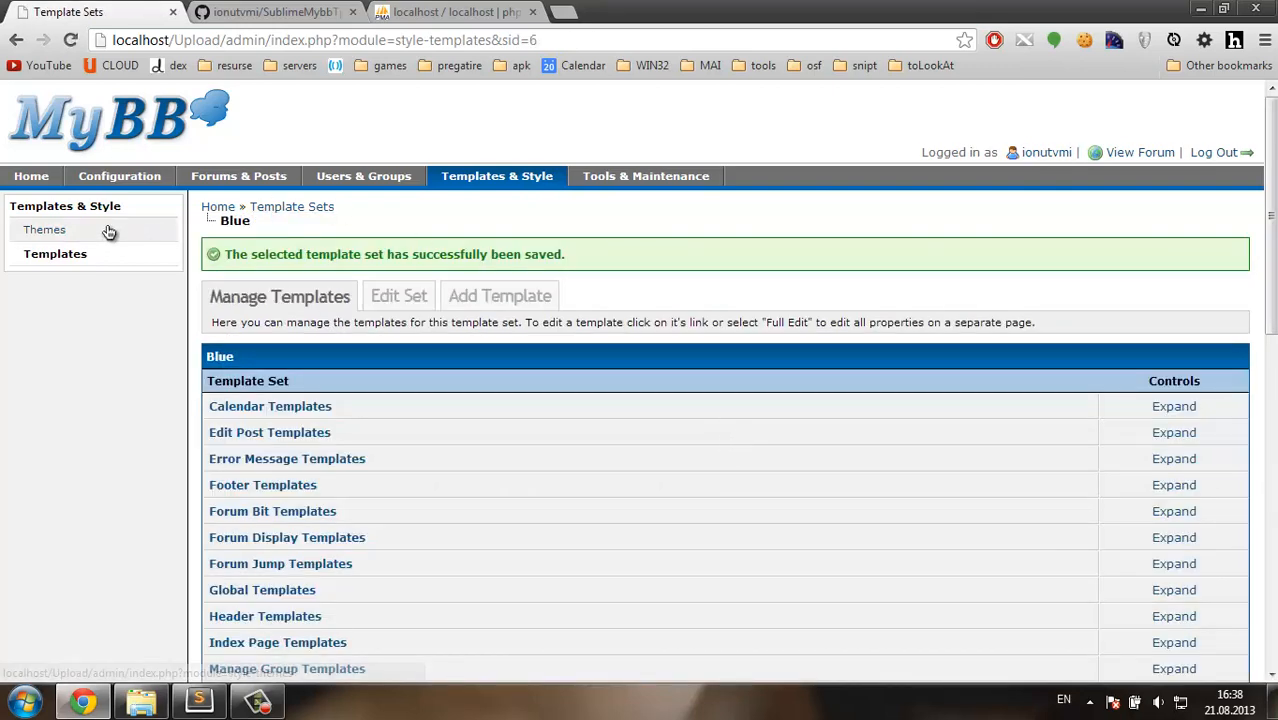
# Create a theme named 'Blue', assign the Blue template set, and save its properties
pyautogui.click(44, 229)
pyautogui.write('B')
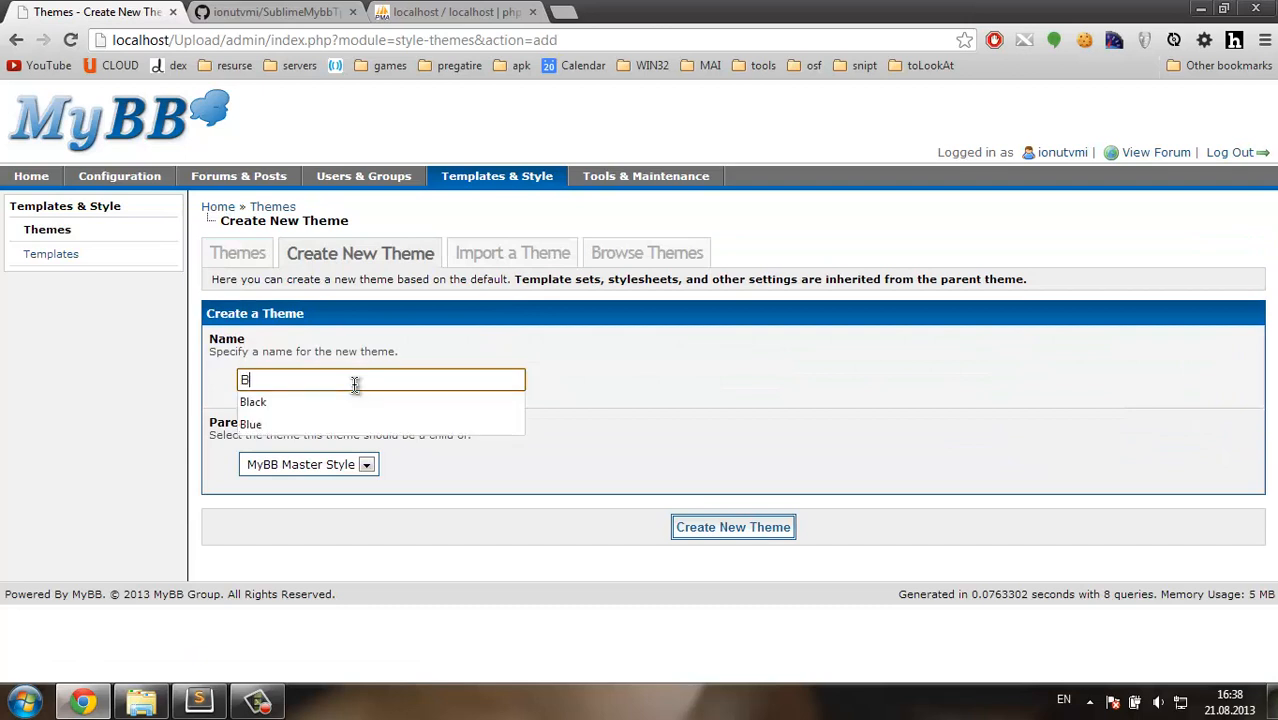
pyautogui.click(250, 424)
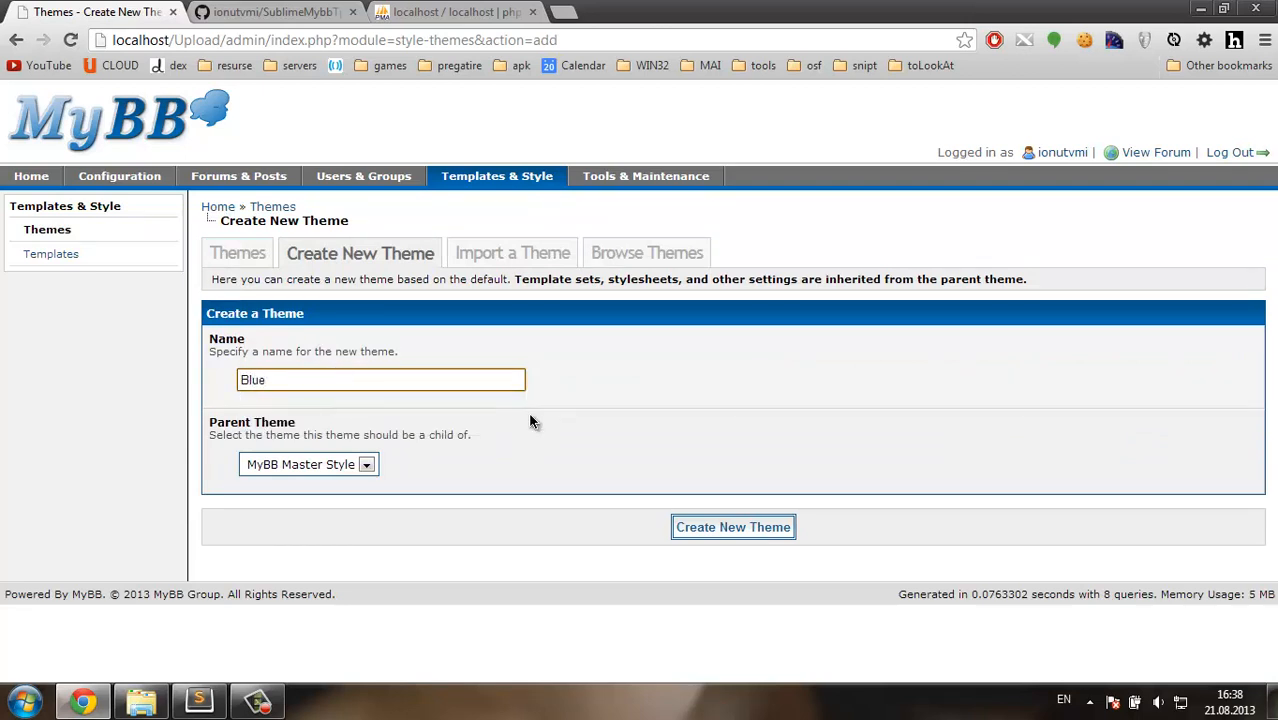
pyautogui.click(733, 527)
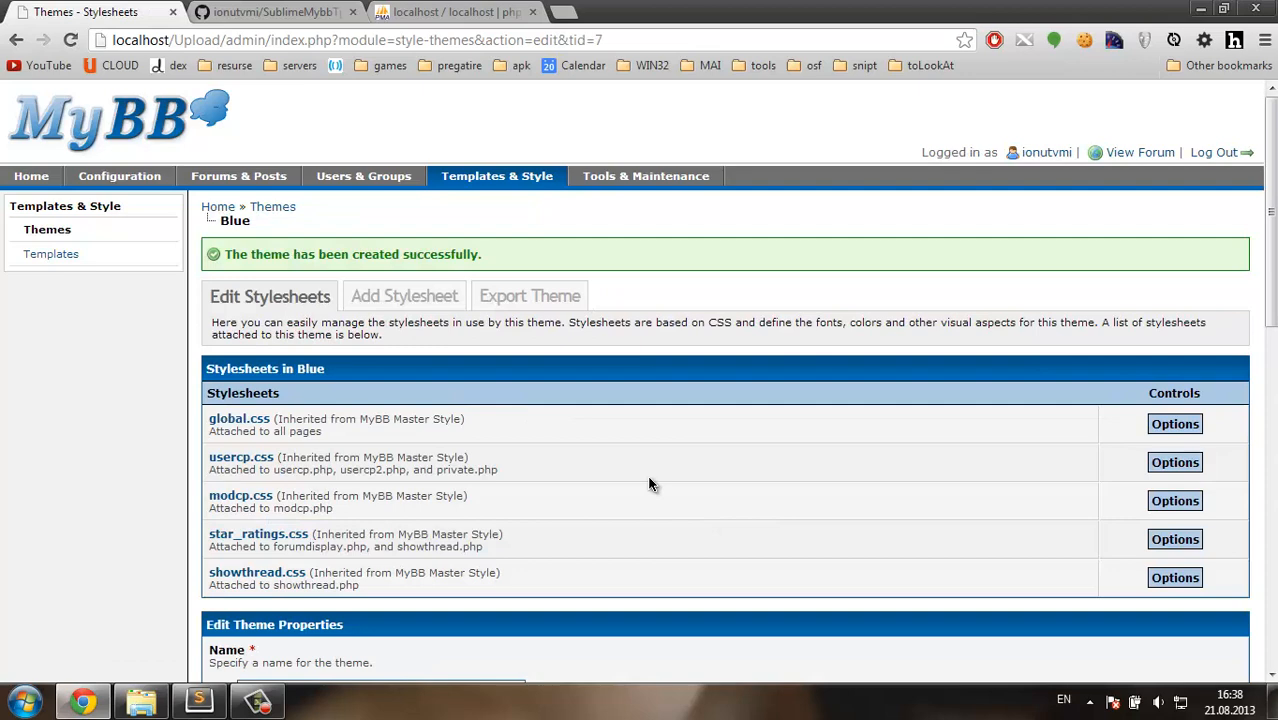
pyautogui.scroll(-3)
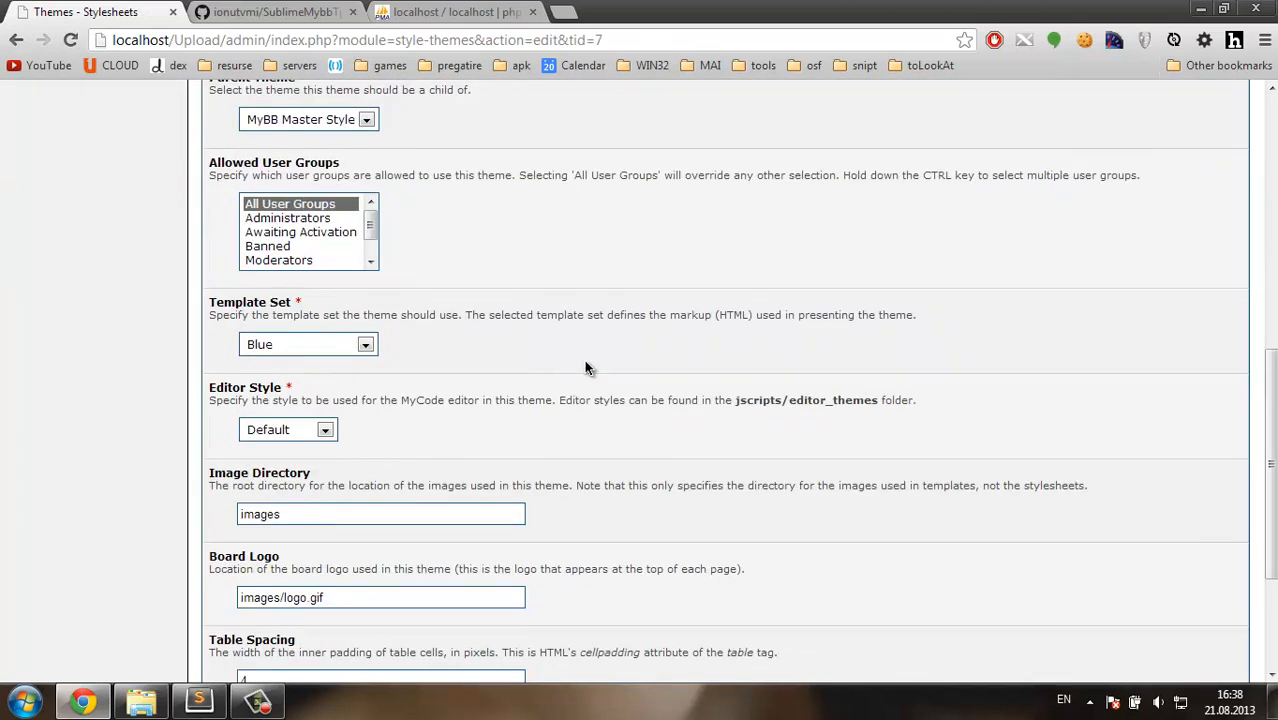
pyautogui.moveTo(447, 307)
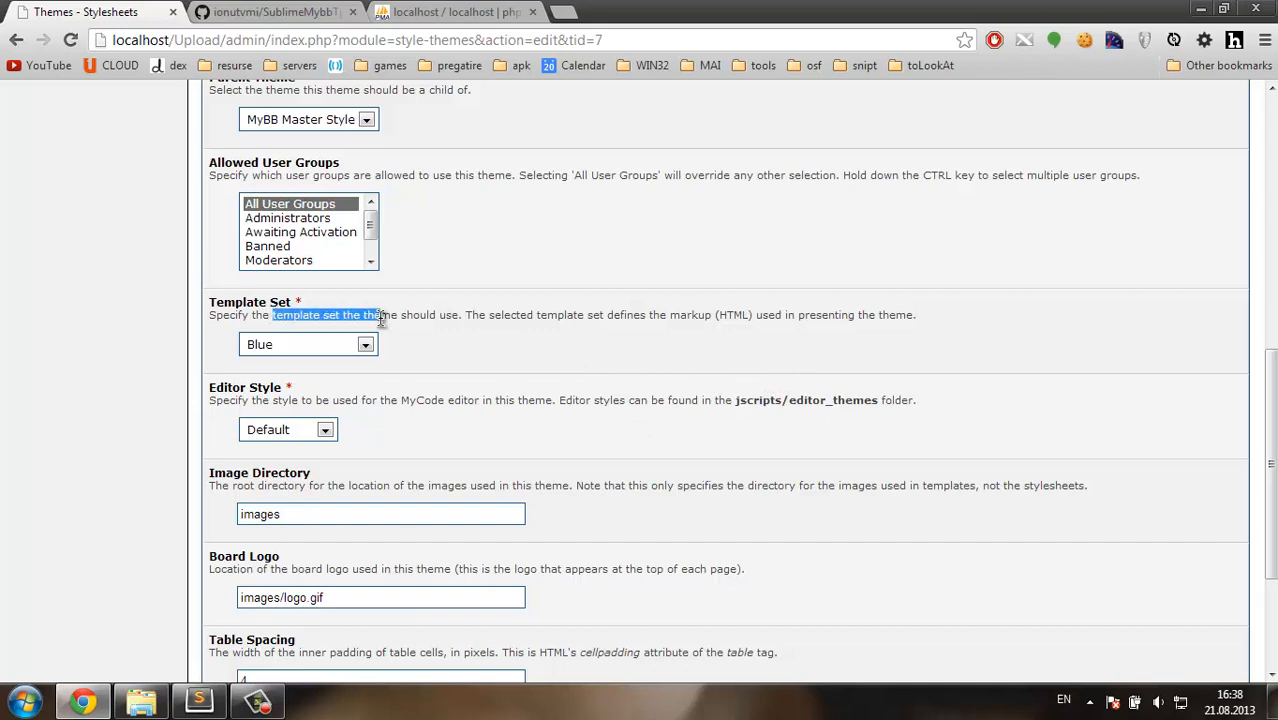
pyautogui.scroll(-3)
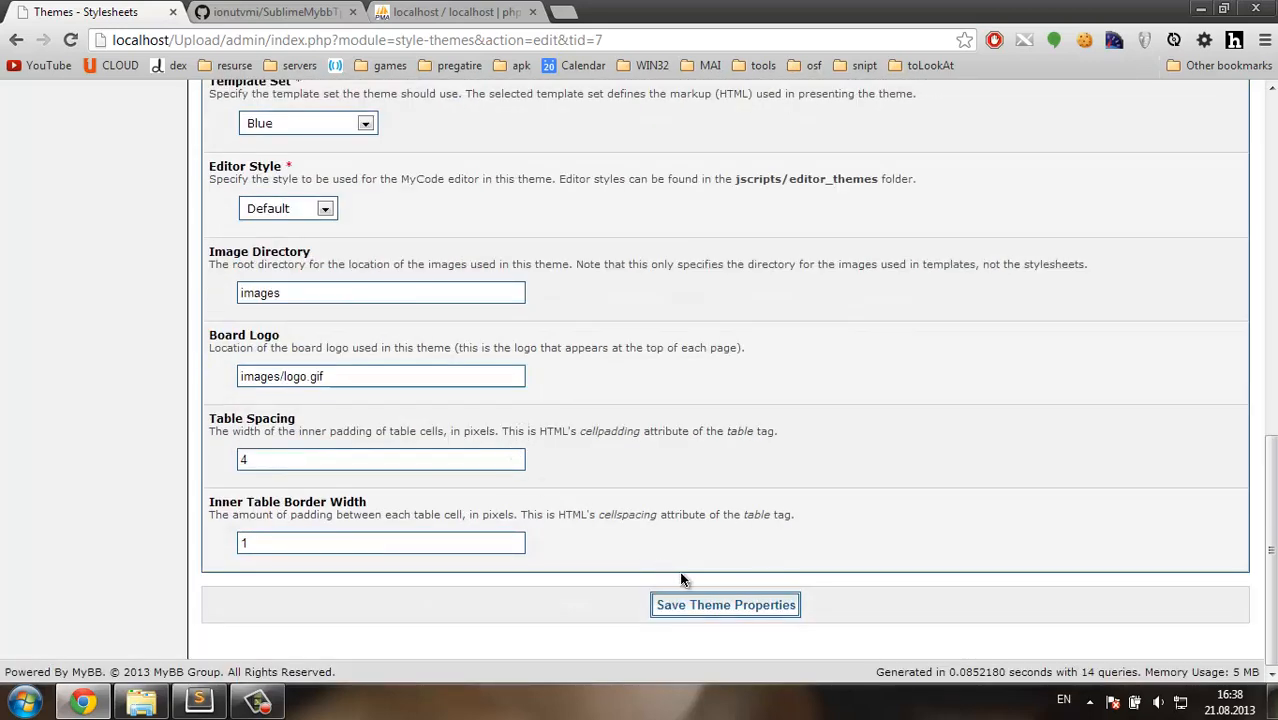
pyautogui.click(725, 604)
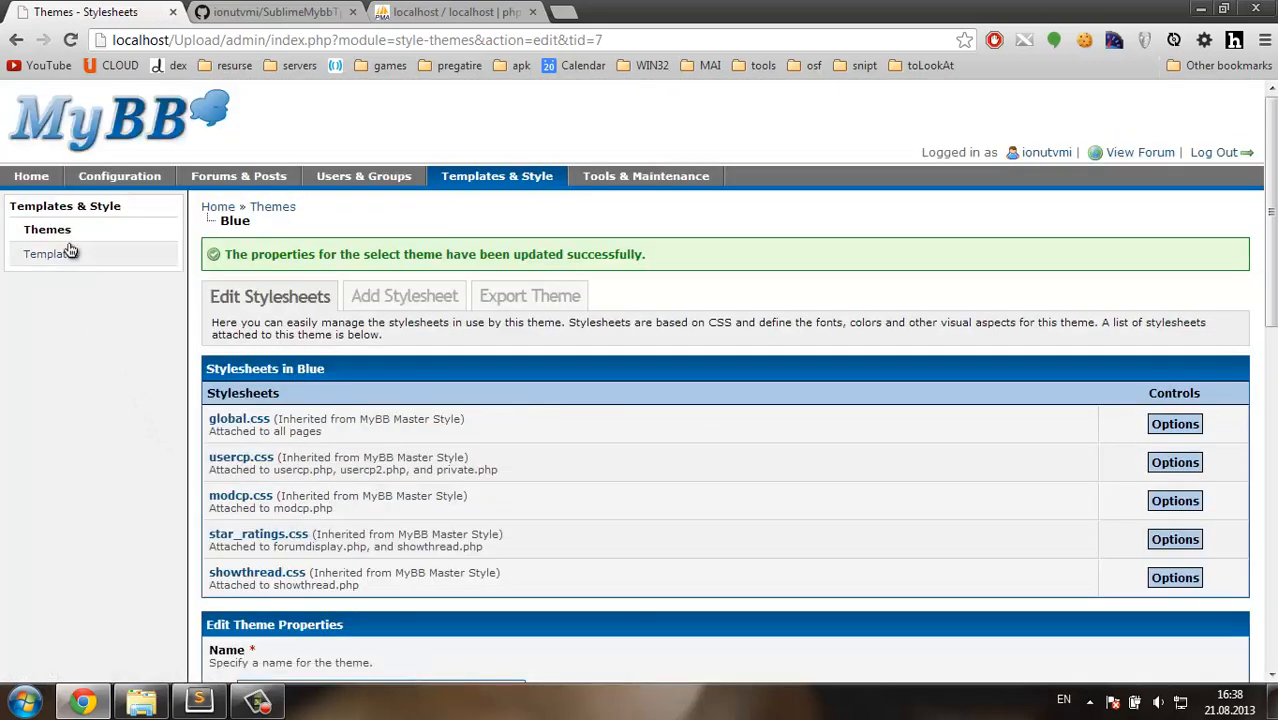
# Open the installed themes list in Admin CP to set Blue as default
pyautogui.click(47, 229)
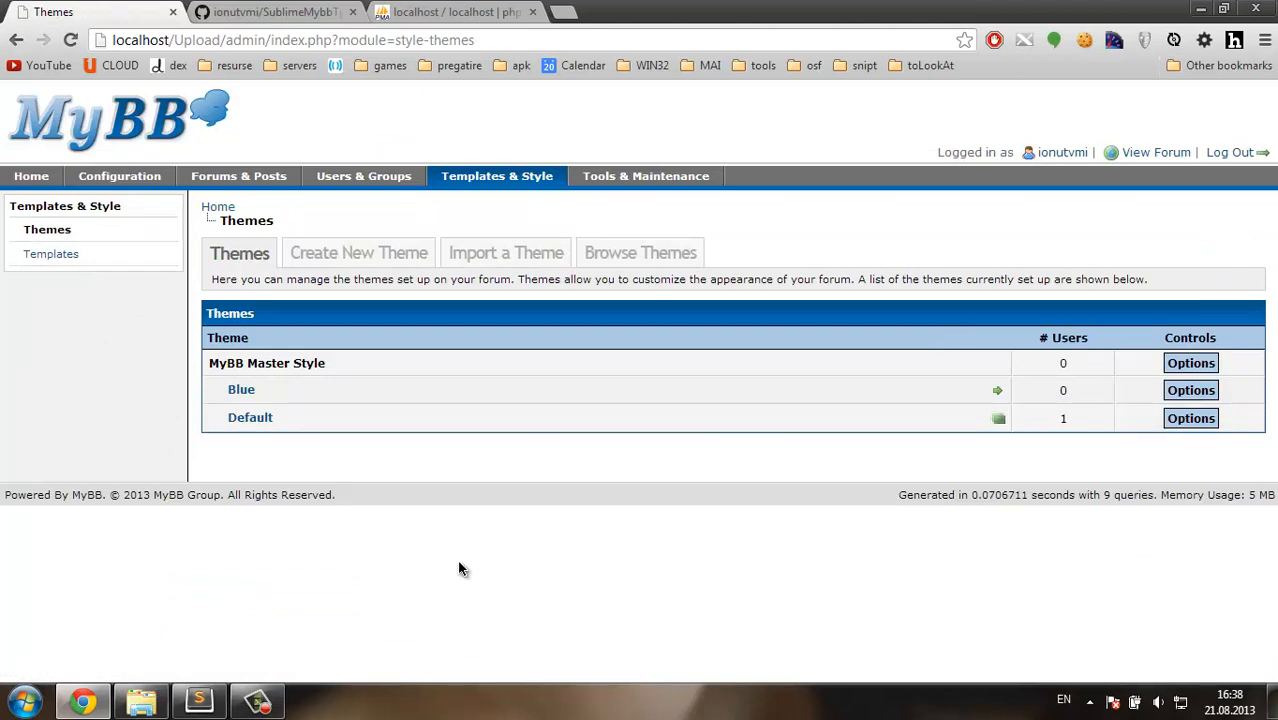
pyautogui.moveTo(315, 401)
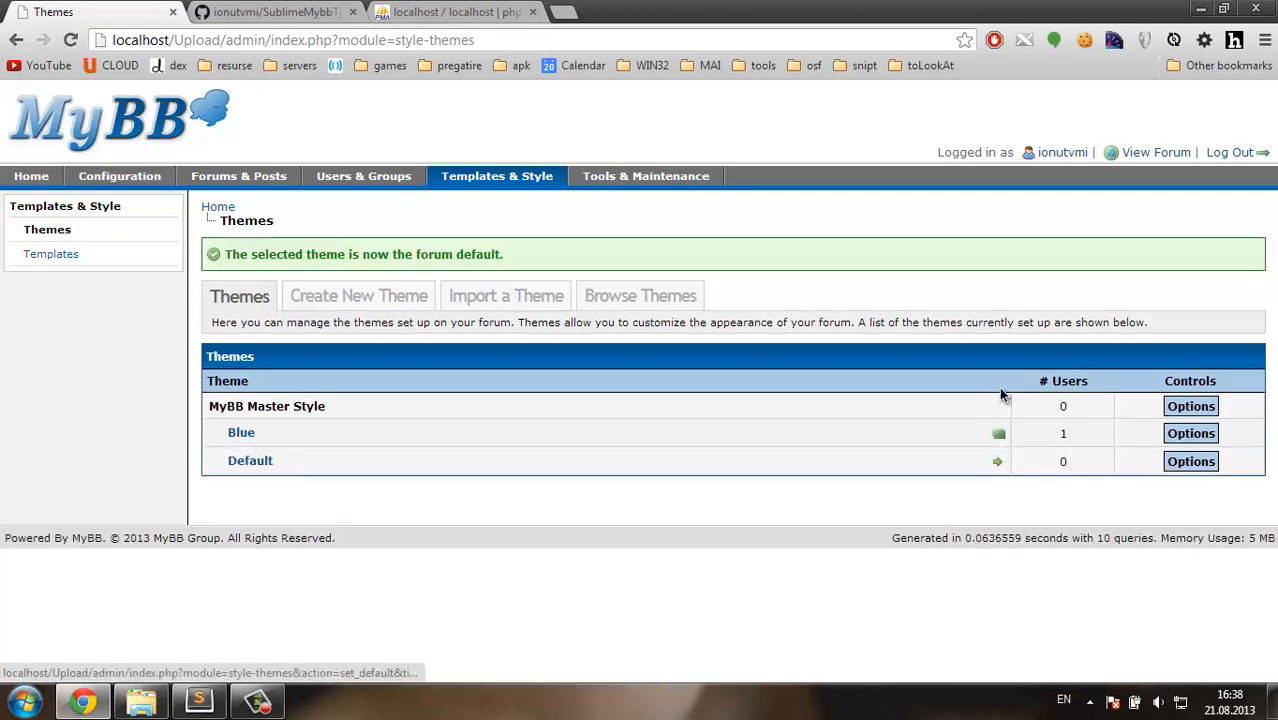
pyautogui.moveTo(978, 390)
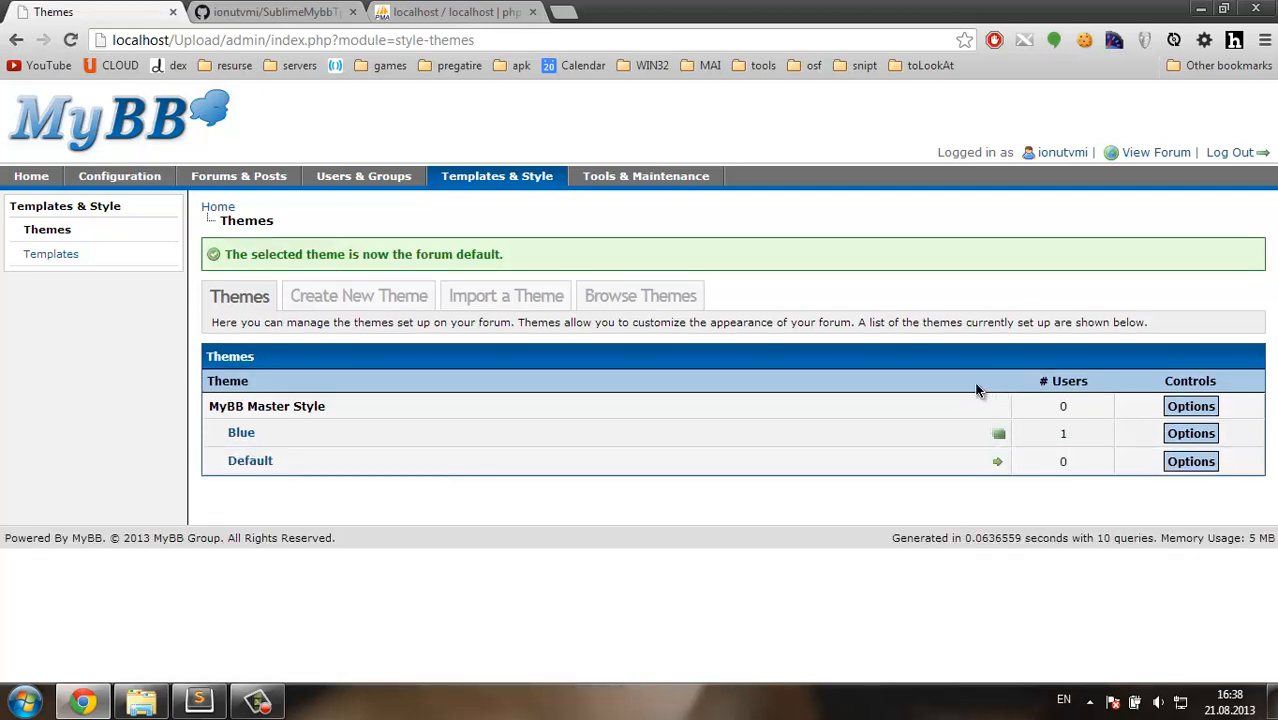
pyautogui.moveTo(612, 222)
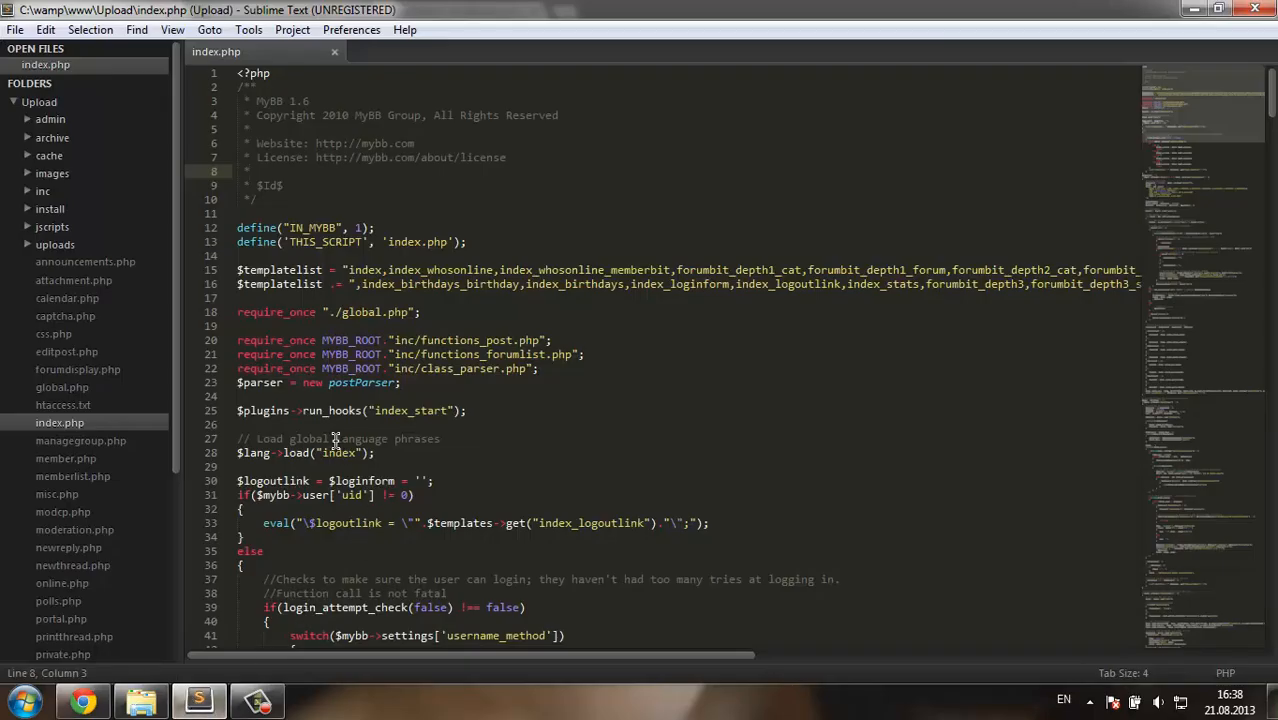
pyautogui.moveTo(115, 400)
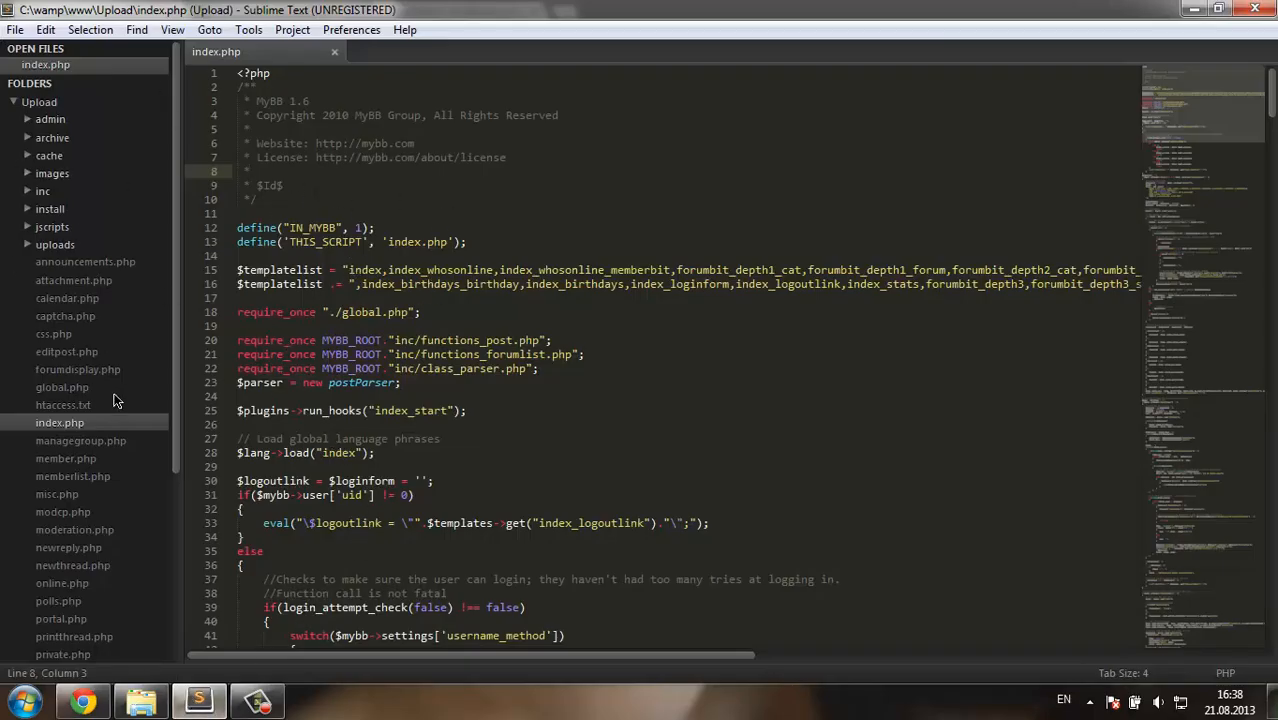
pyautogui.moveTo(403, 205)
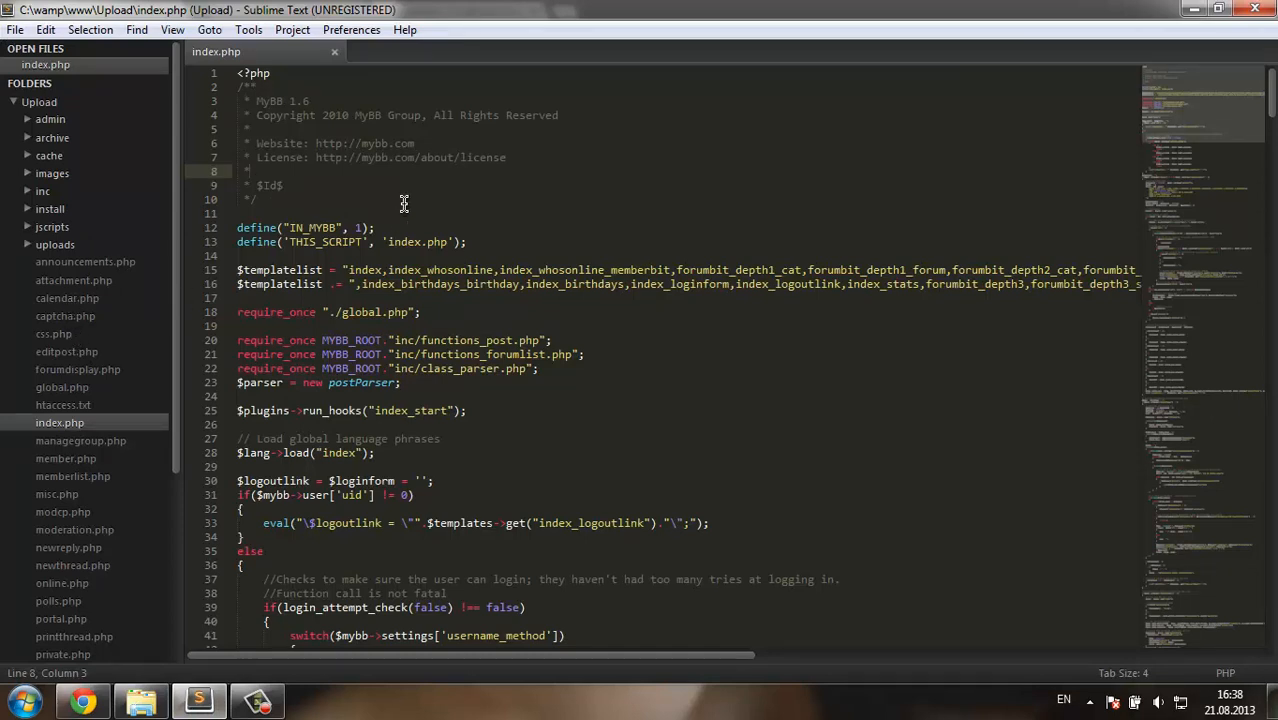
# Run Package Control's Install Package from the Command Palette and install Mybb Template Editor
pyautogui.press('ctrl+shift+p')
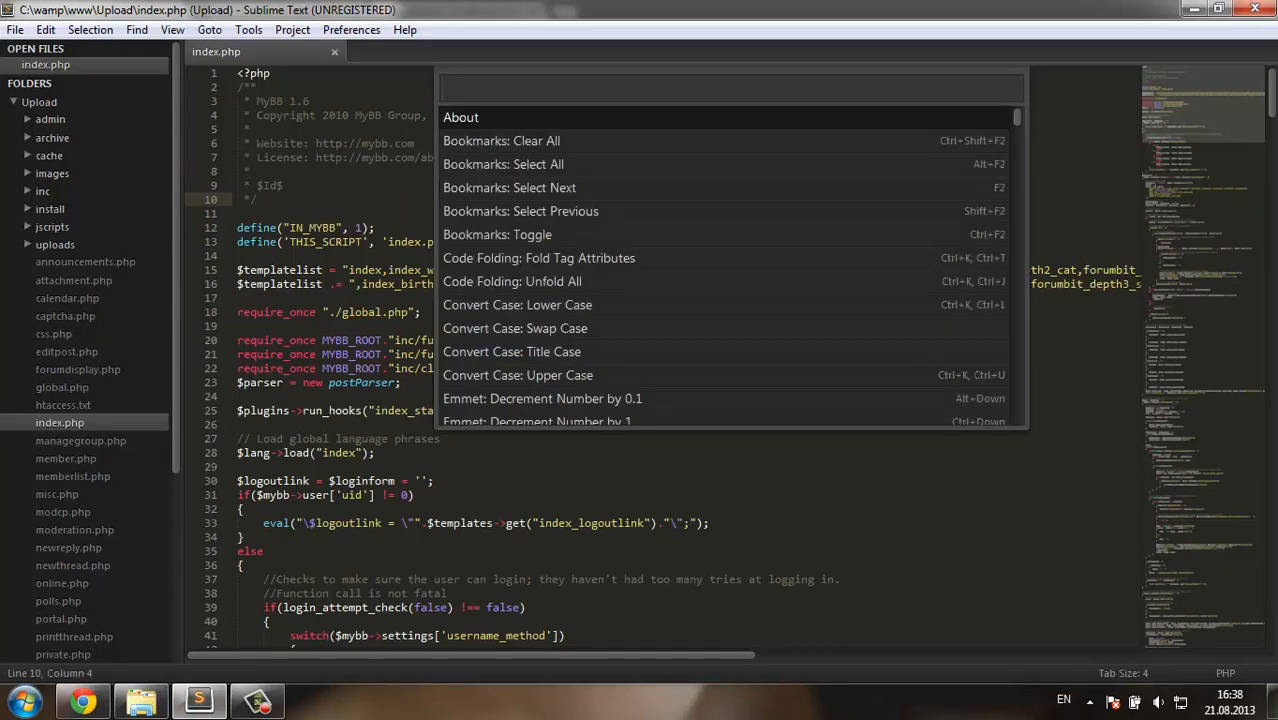
pyautogui.write('i')
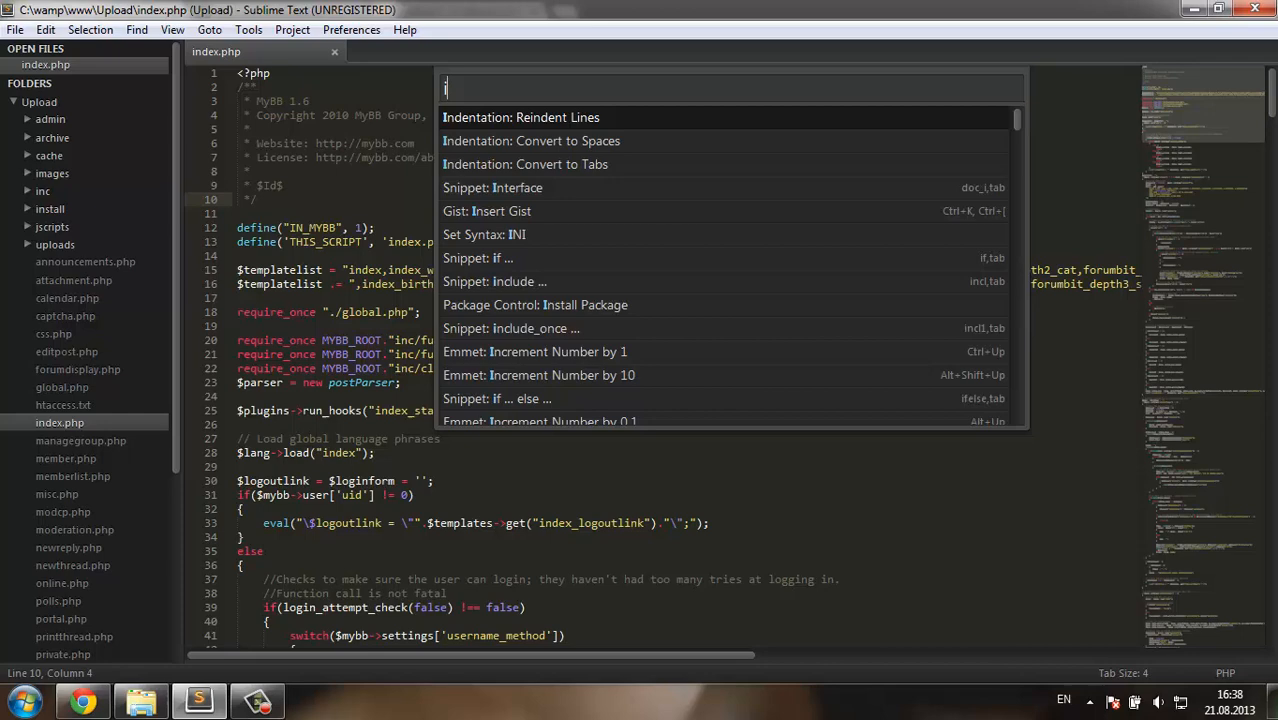
pyautogui.write('insta')
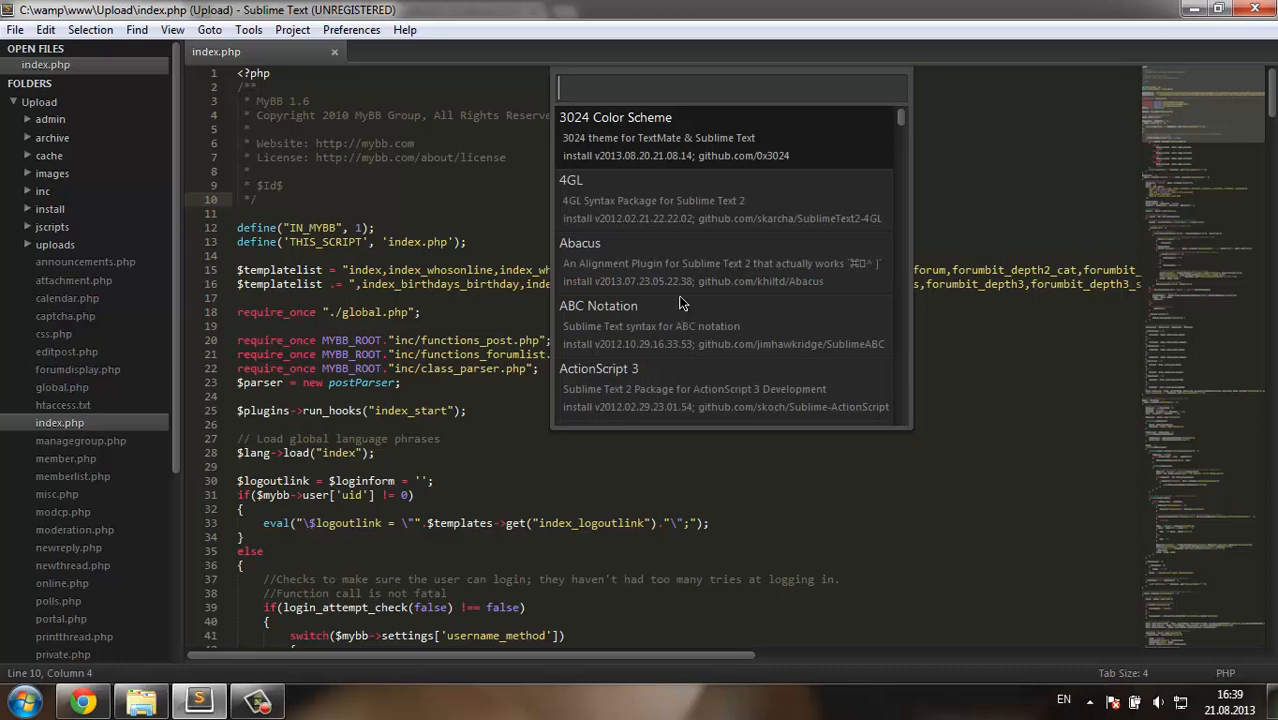
pyautogui.write('mybb')
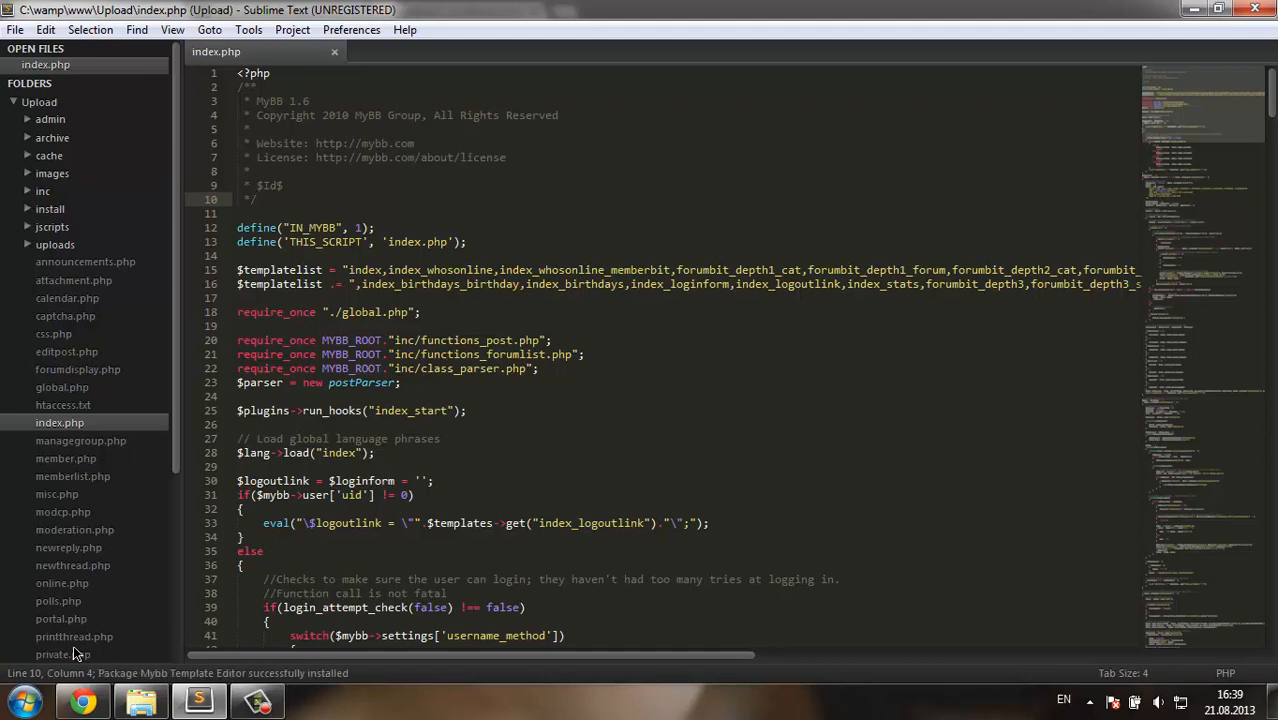
pyautogui.moveTo(303, 78)
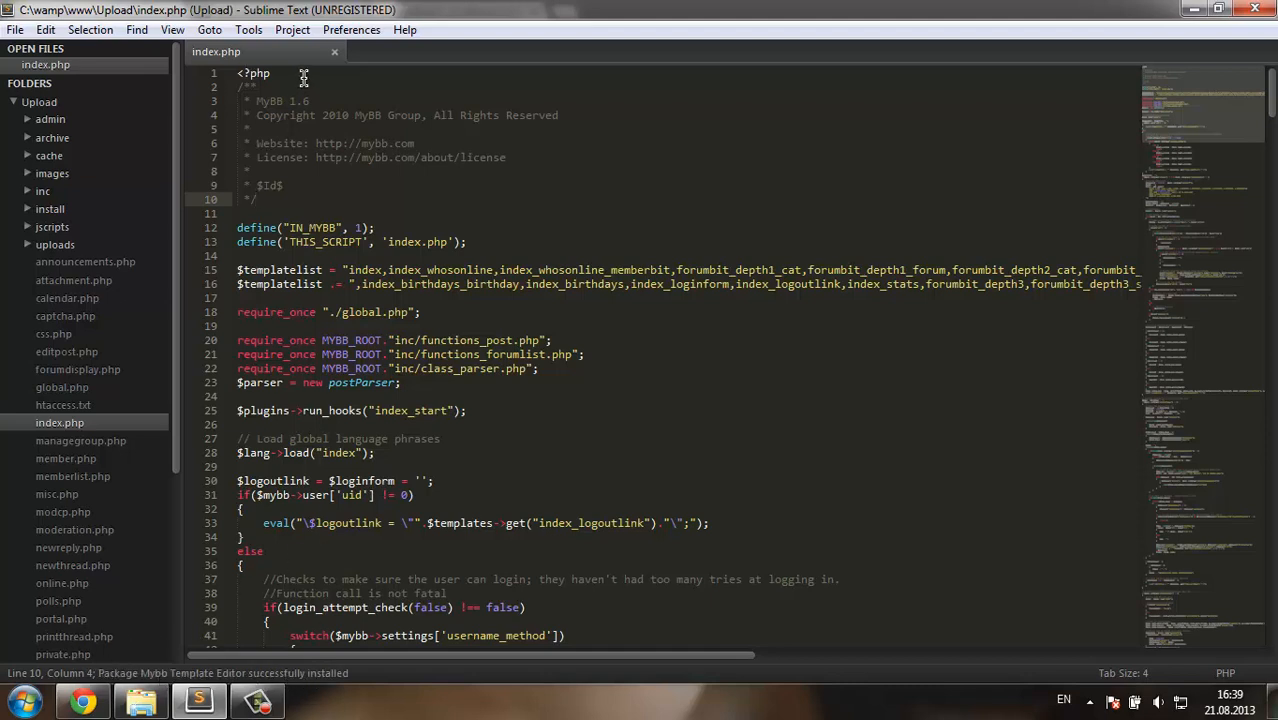
# Open the Mybb Tpl default package settings and copy all of their contents
pyautogui.click(351, 29)
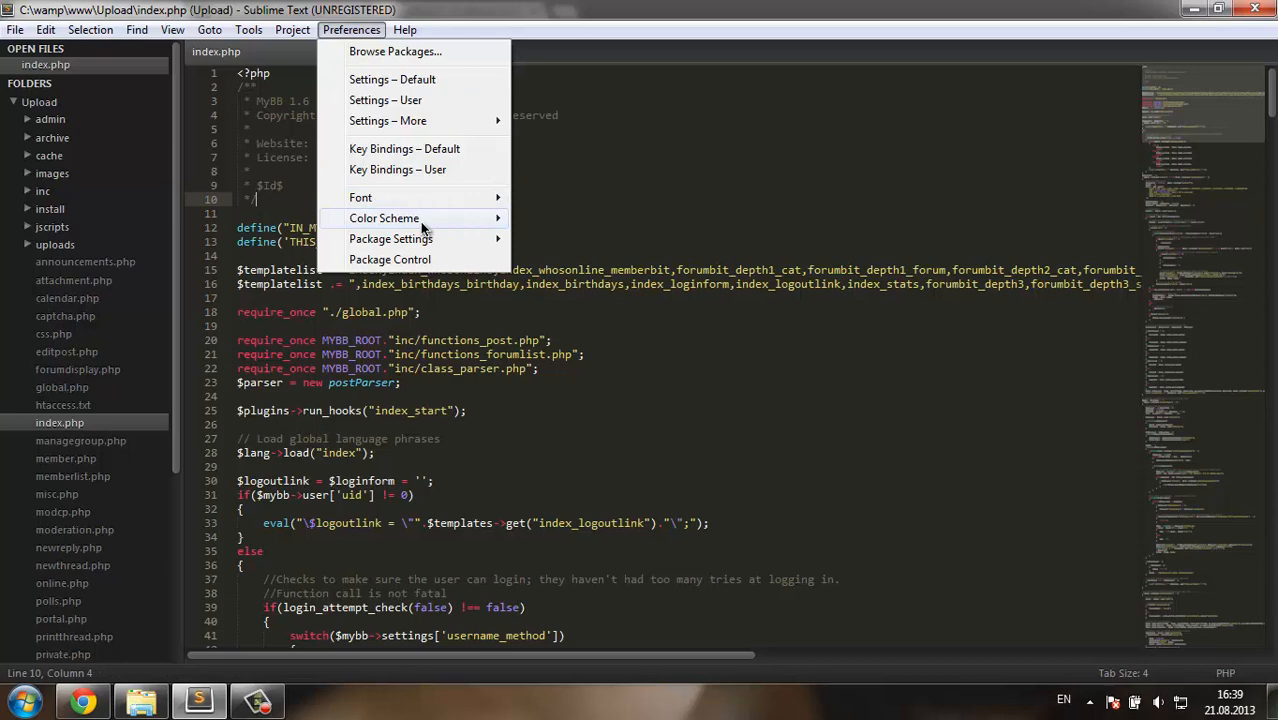
pyautogui.click(391, 238)
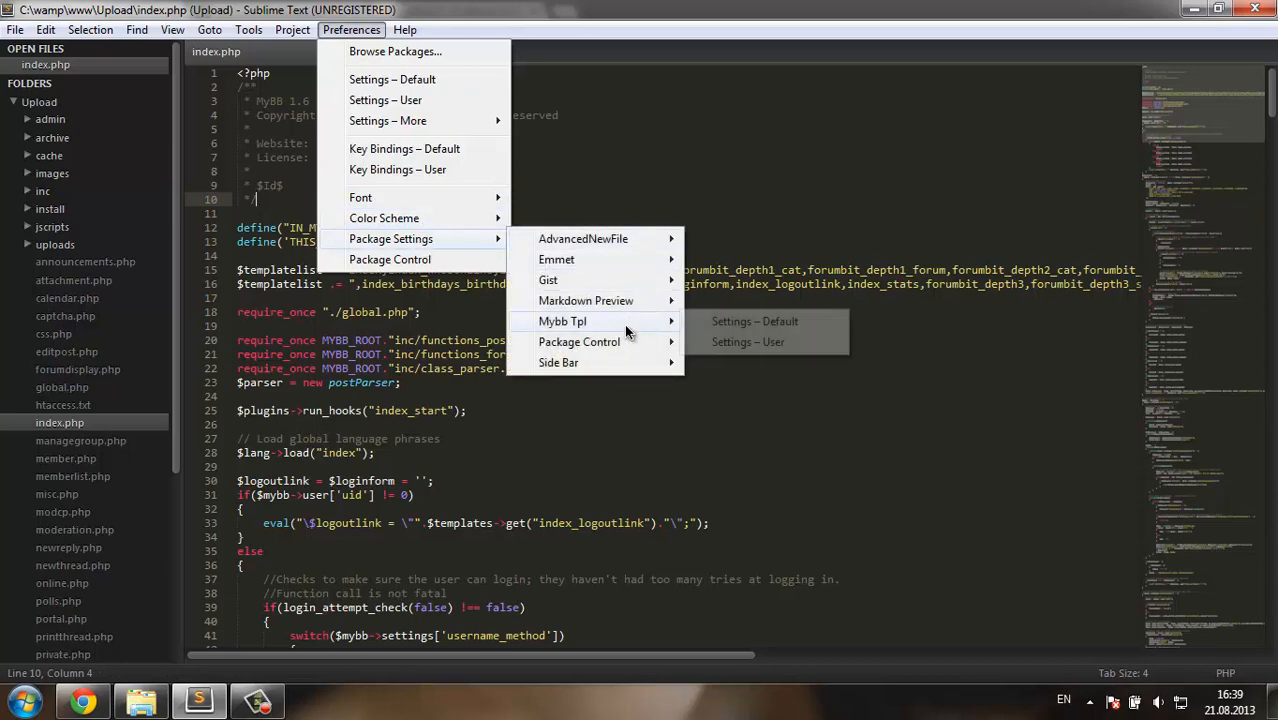
pyautogui.click(755, 321)
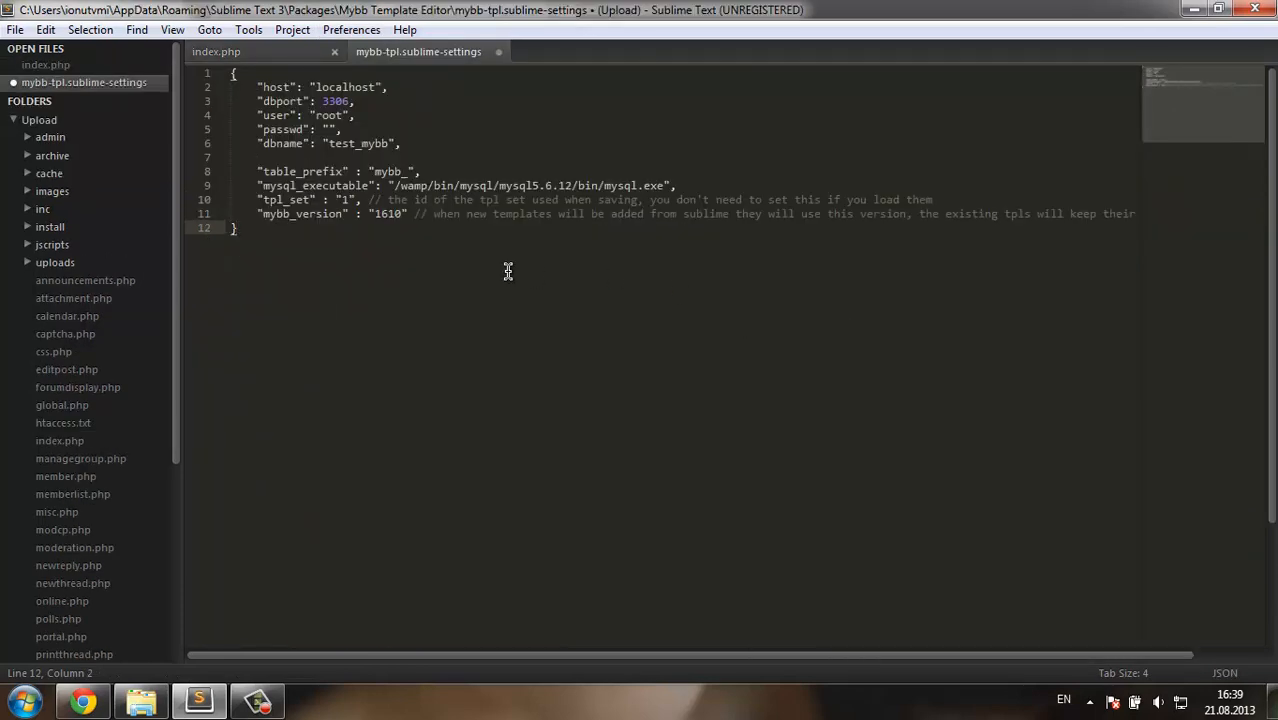
pyautogui.press('ctrl+a')
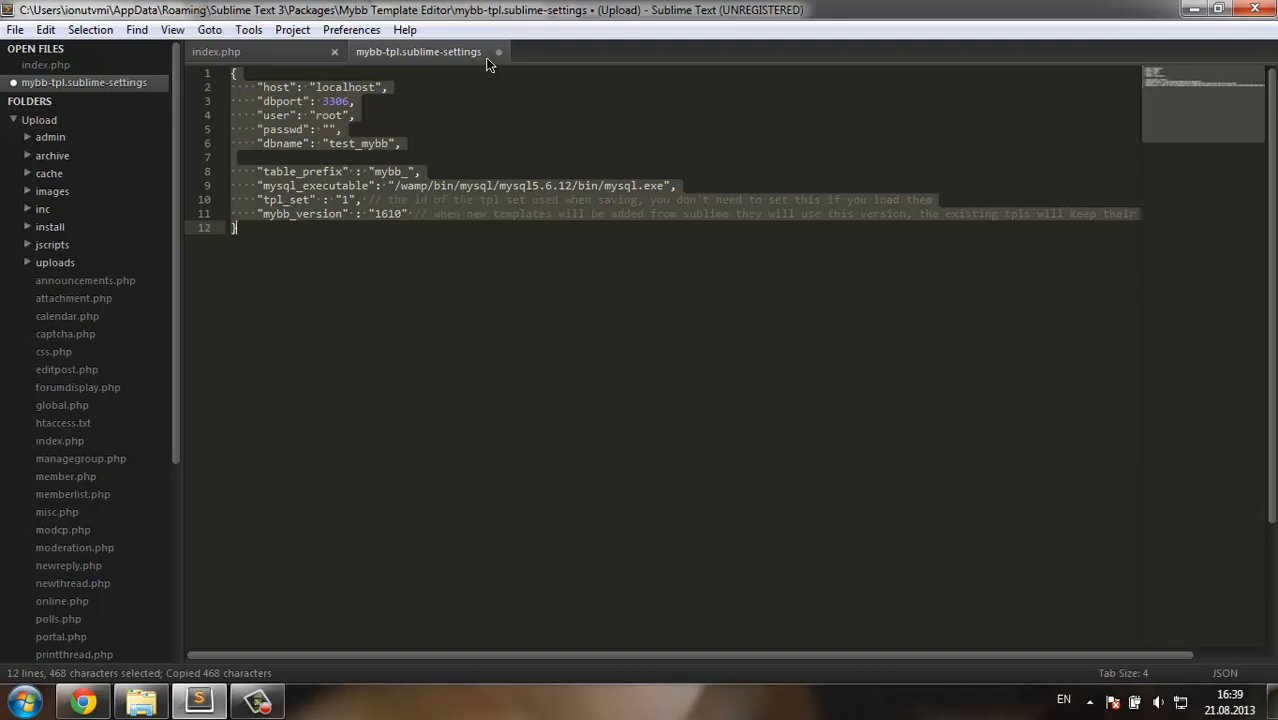
# Paste the defaults into Mybb Tpl user settings, set dbname to 'm_test', and save
pyautogui.click(351, 29)
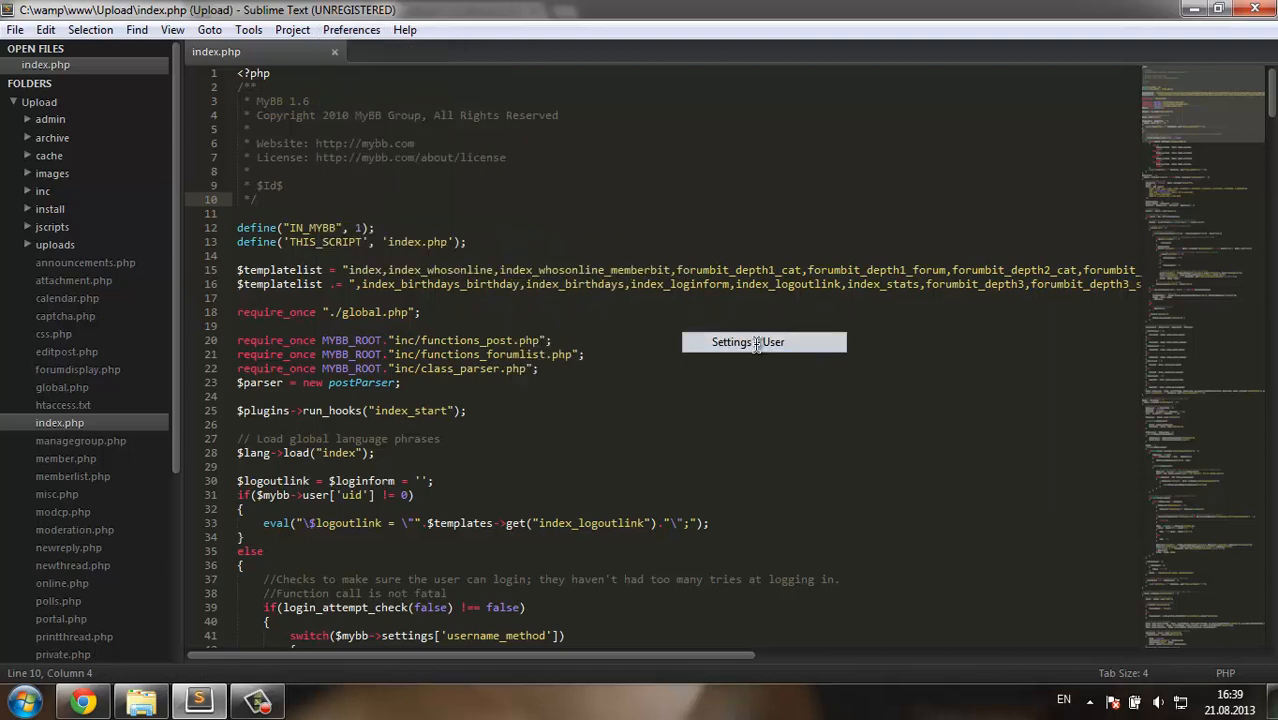
pyautogui.click(748, 341)
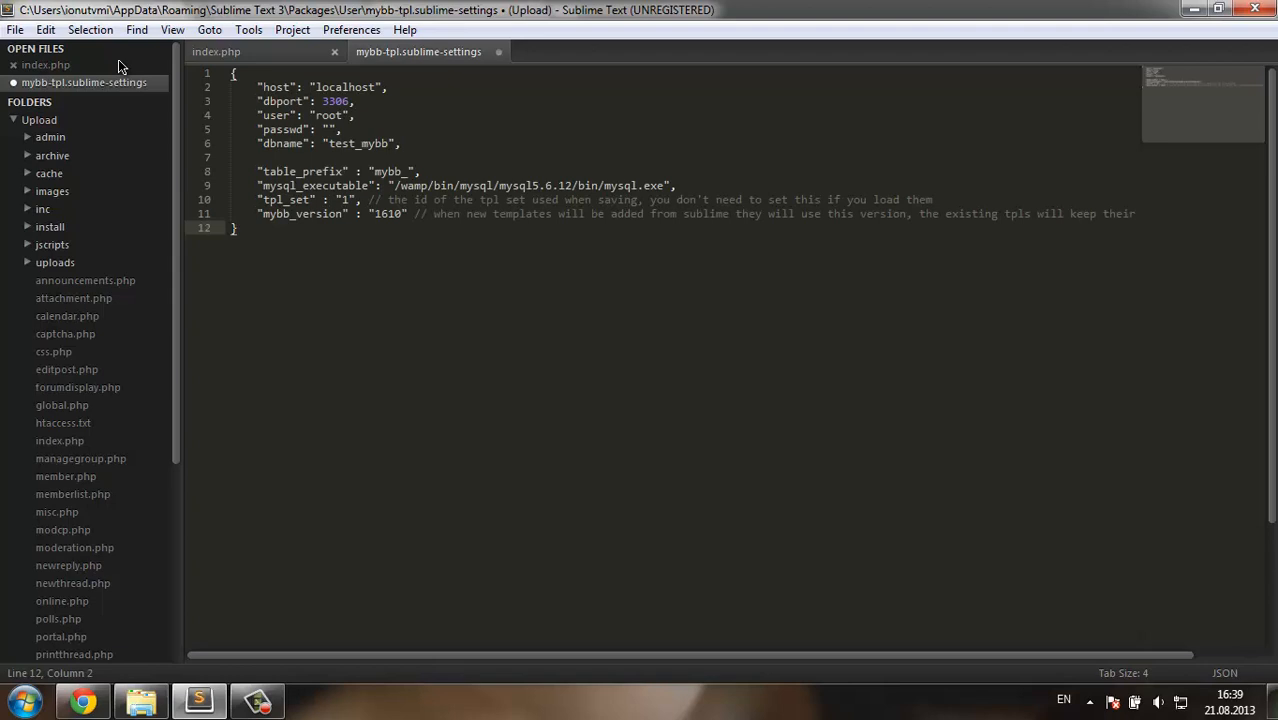
pyautogui.click(360, 185)
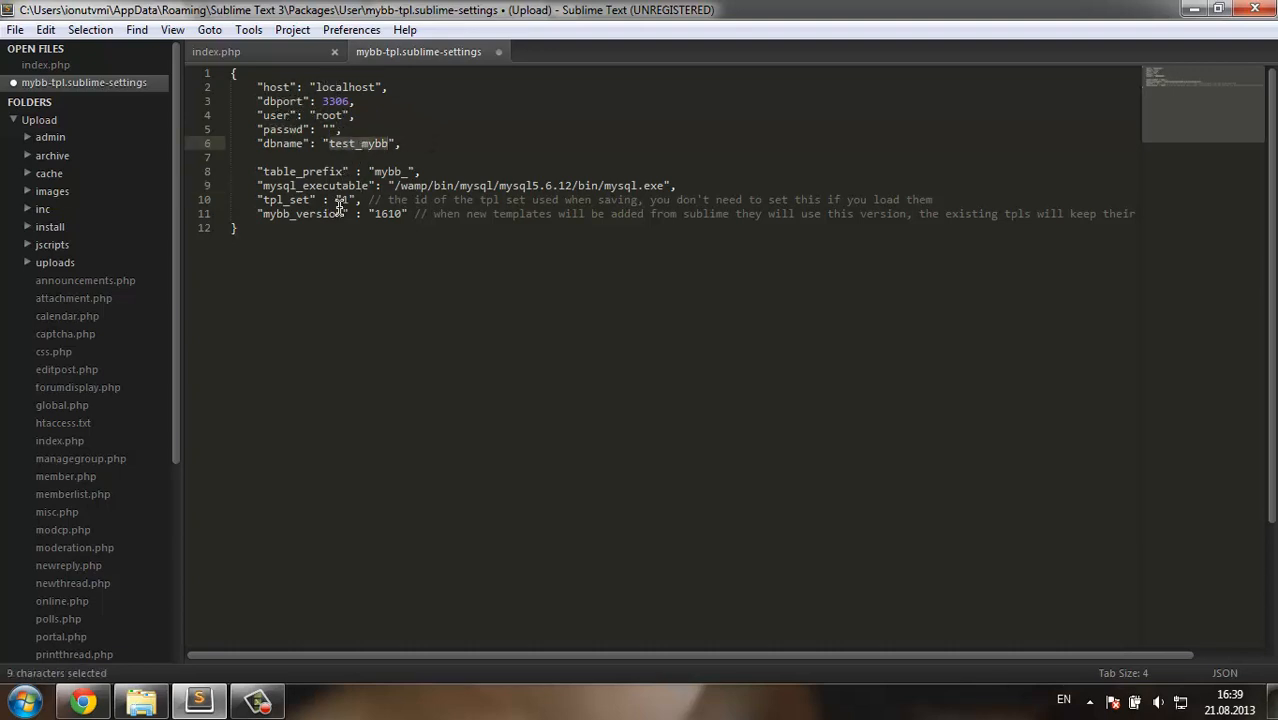
pyautogui.write('m')
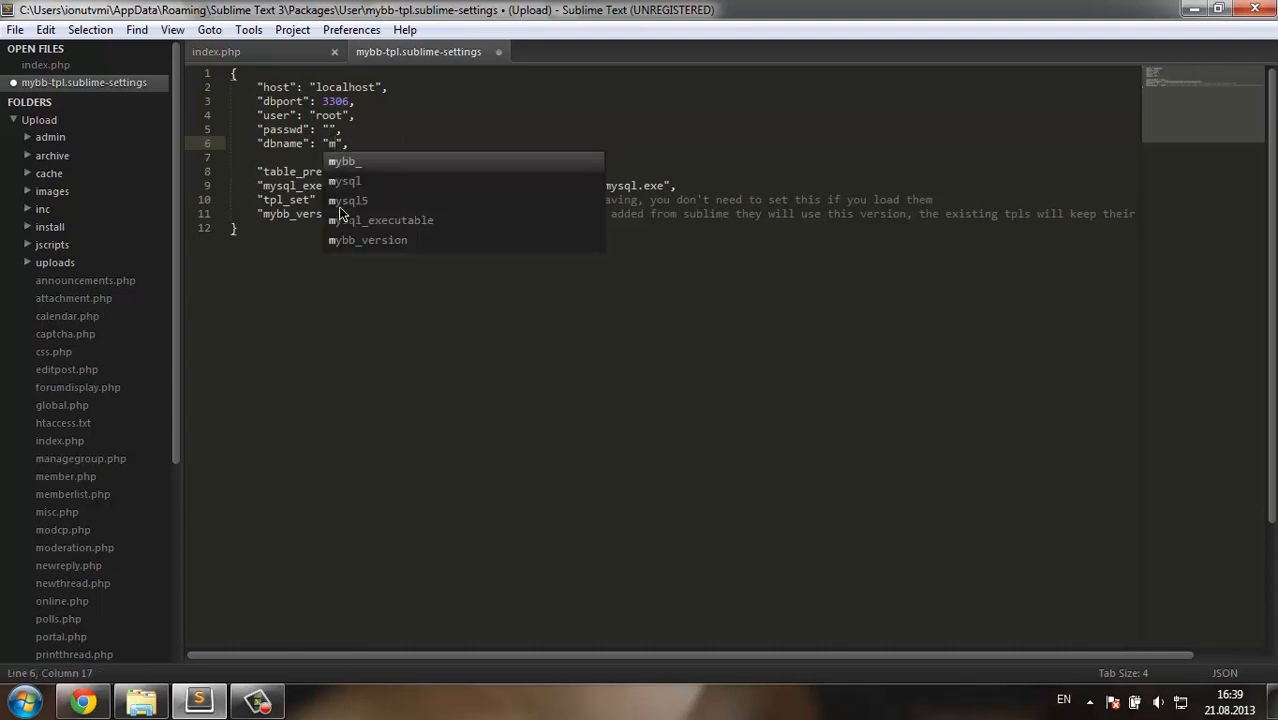
pyautogui.write('_tes')
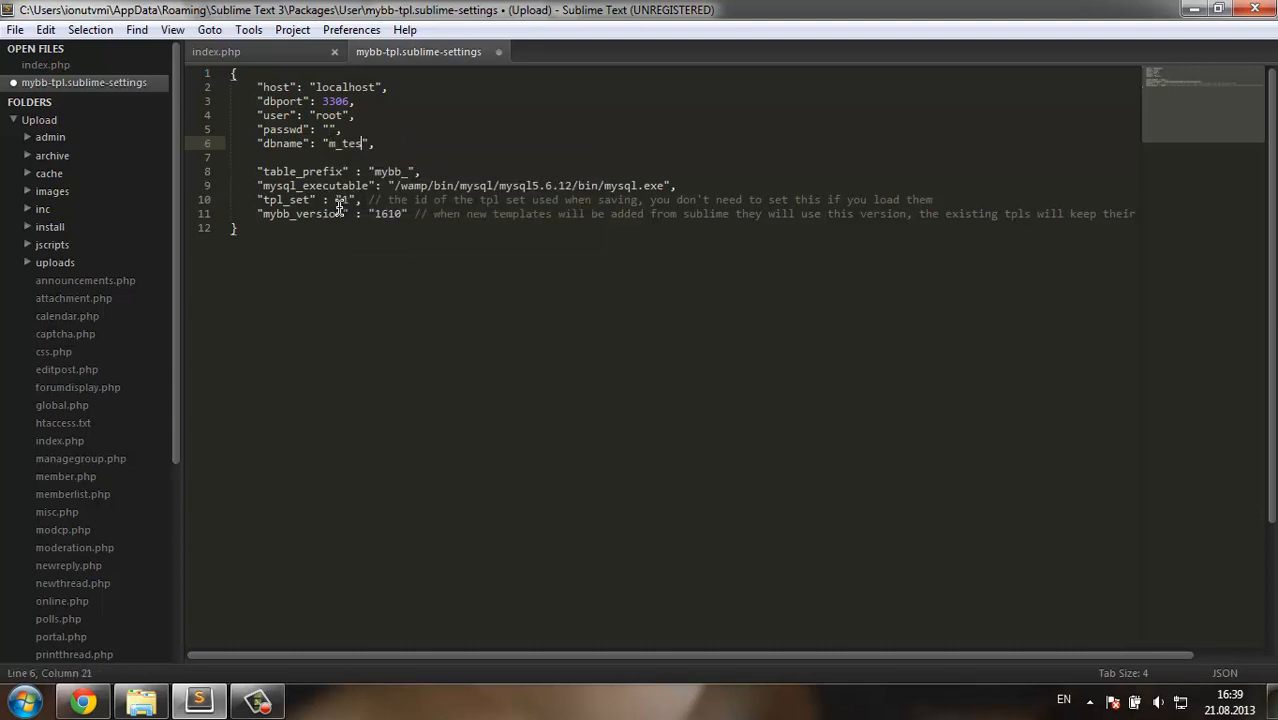
pyautogui.write('t')
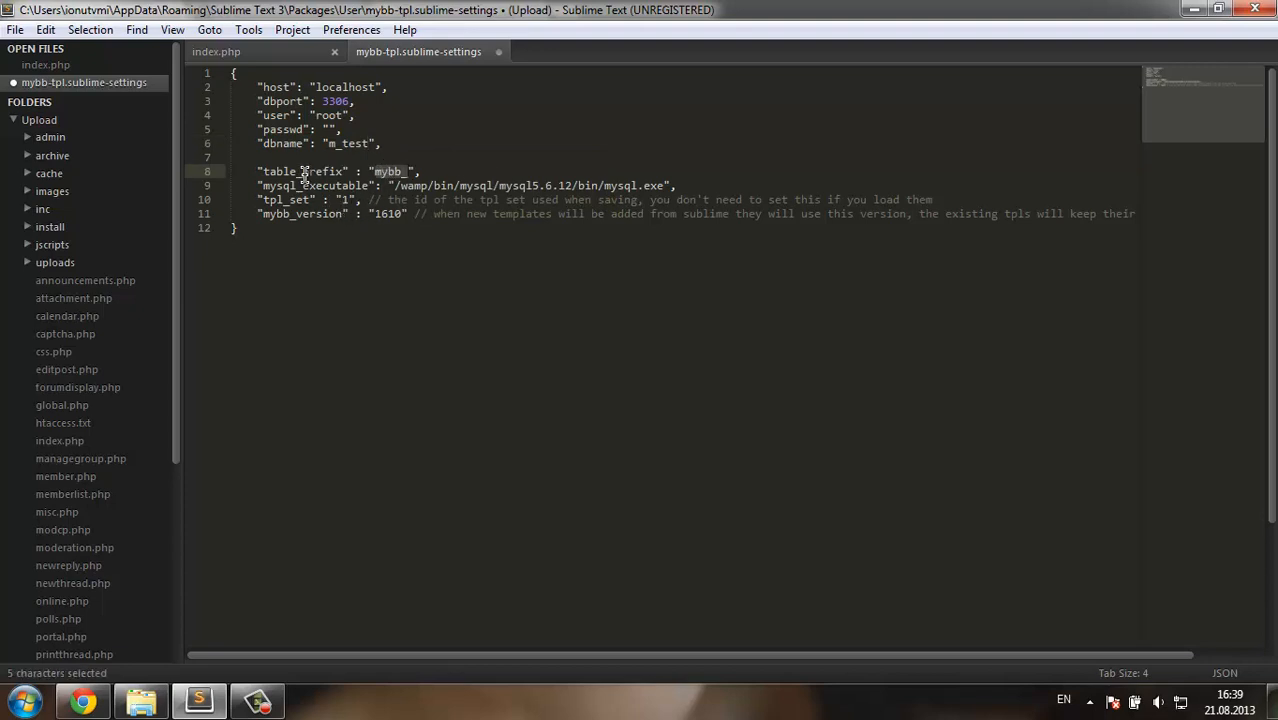
pyautogui.moveTo(390, 265)
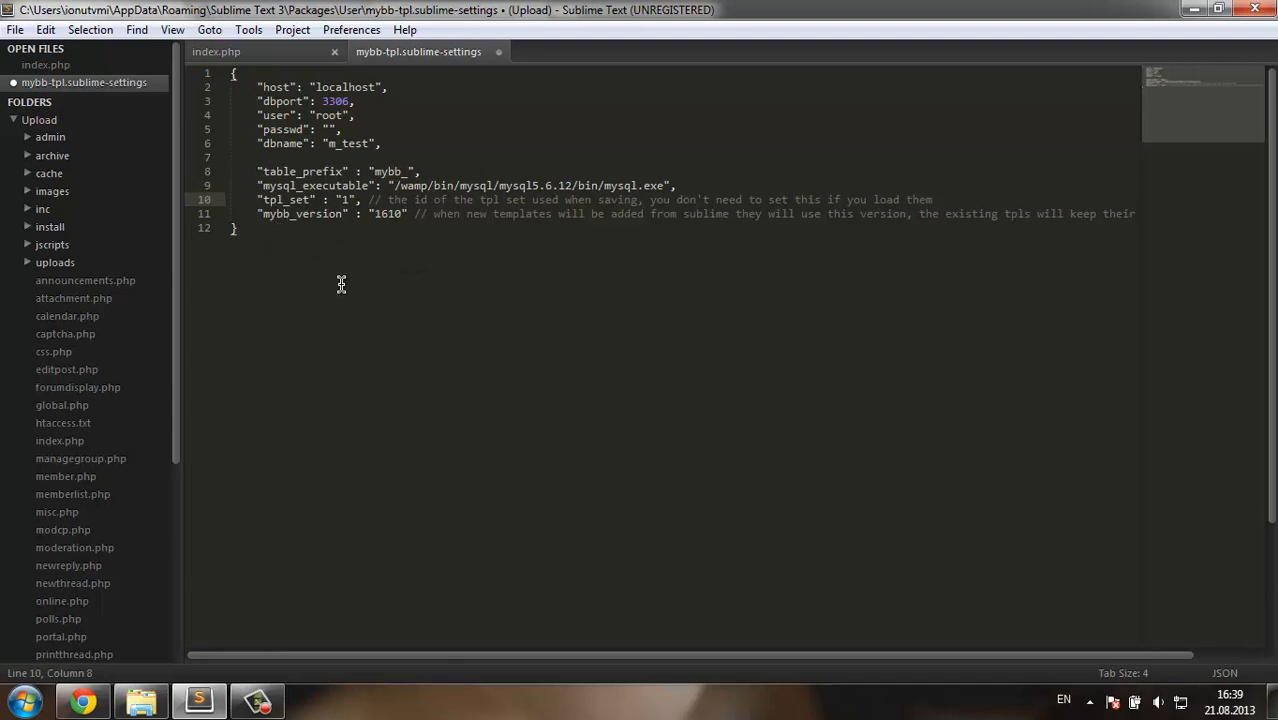
pyautogui.moveTo(392, 214)
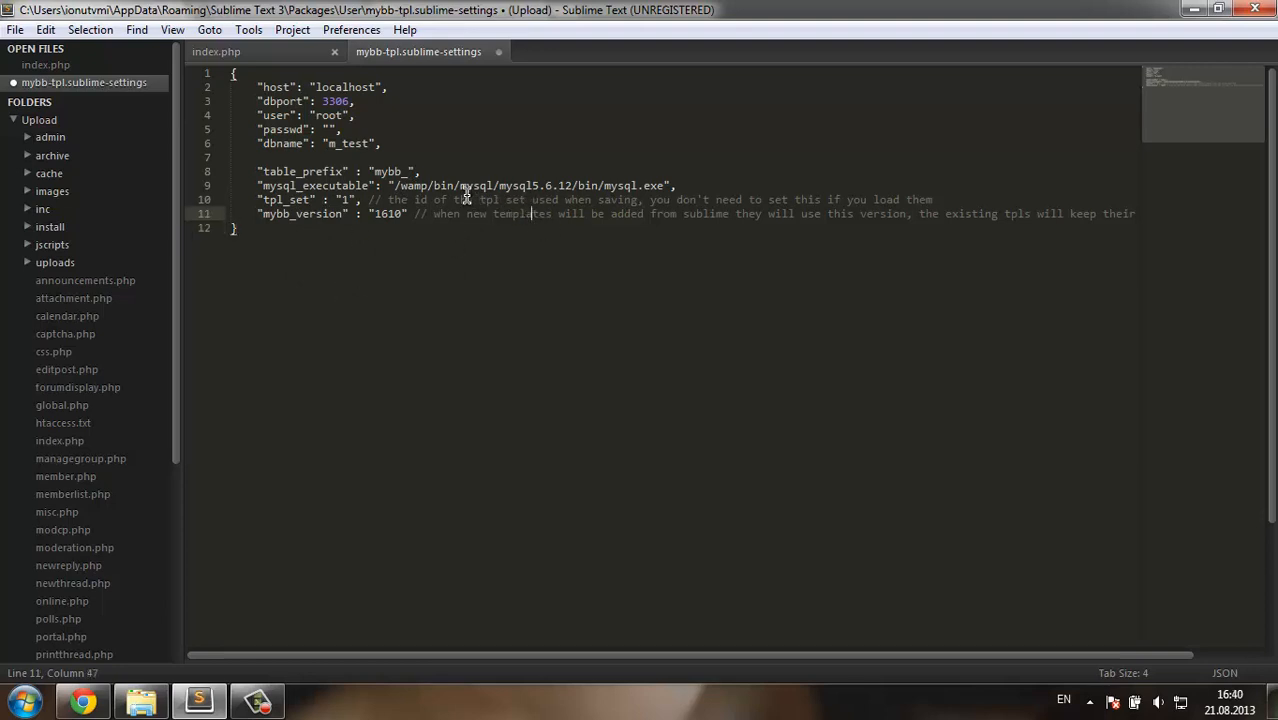
pyautogui.press('ctrl+s')
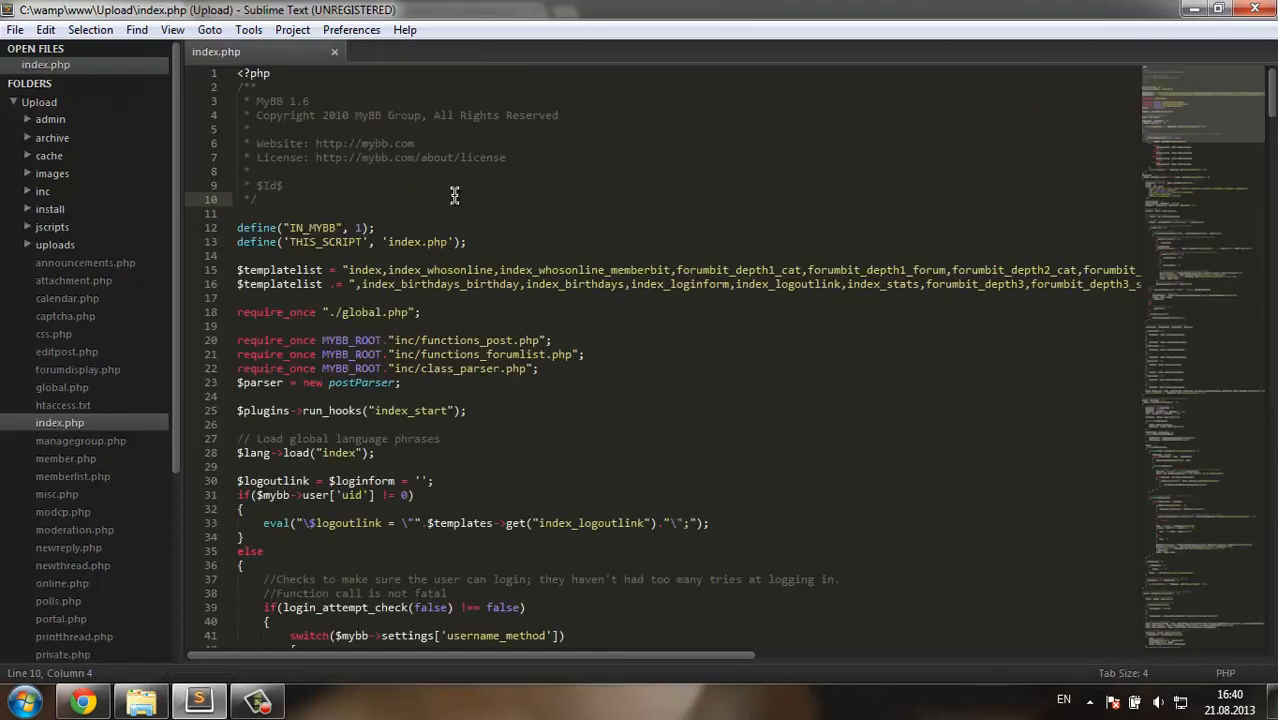
# Run the Mybb template load command via the Command Palette and maximize the new window
pyautogui.press('ctrl+shift+p')
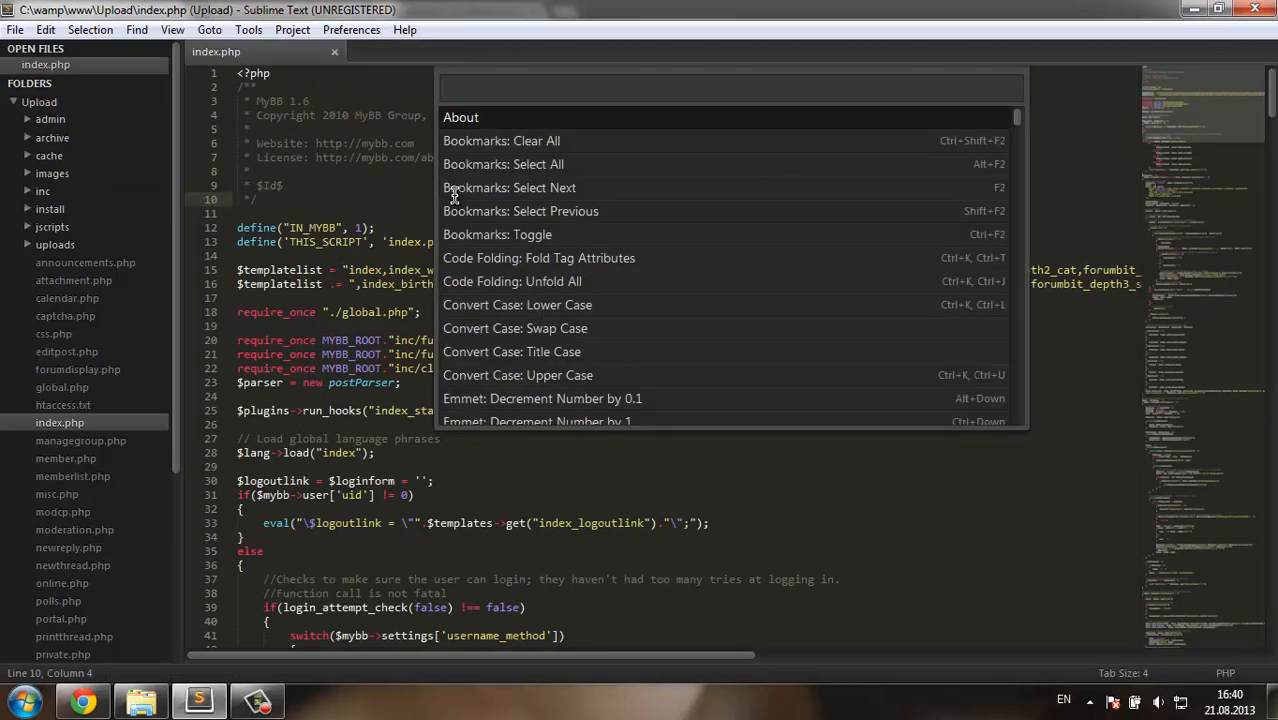
pyautogui.write('mybb')
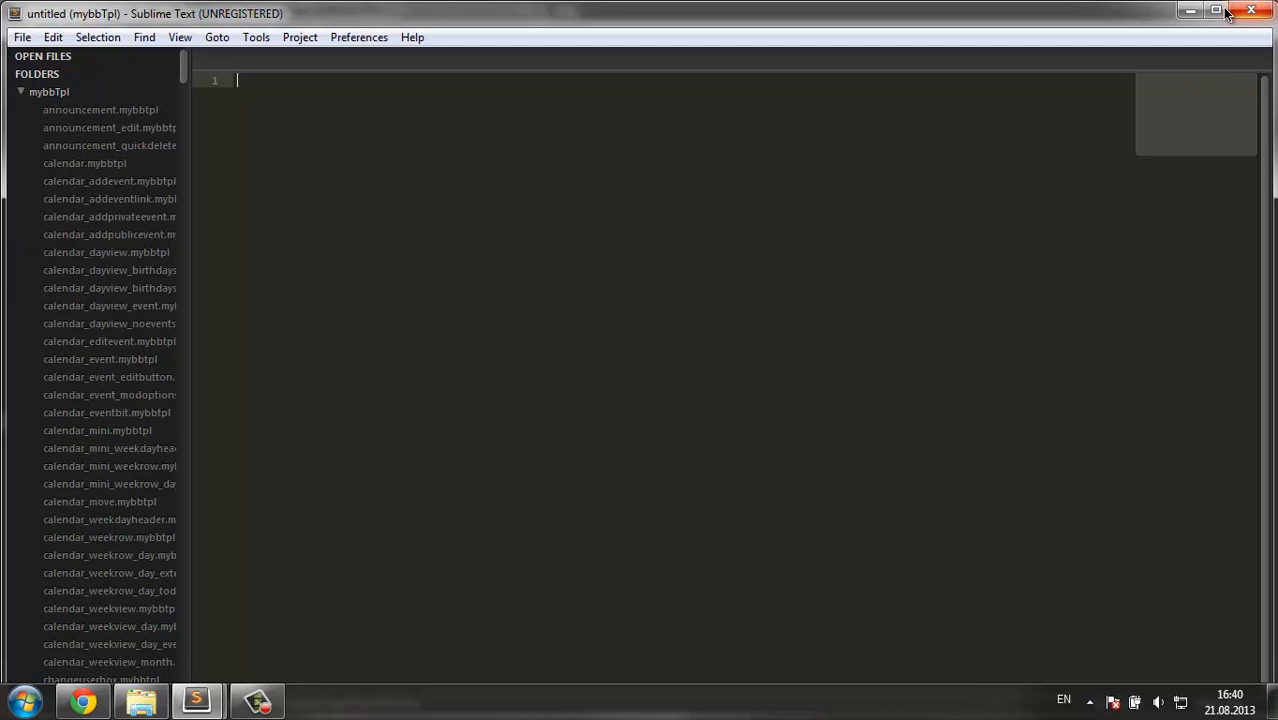
pyautogui.click(1216, 11)
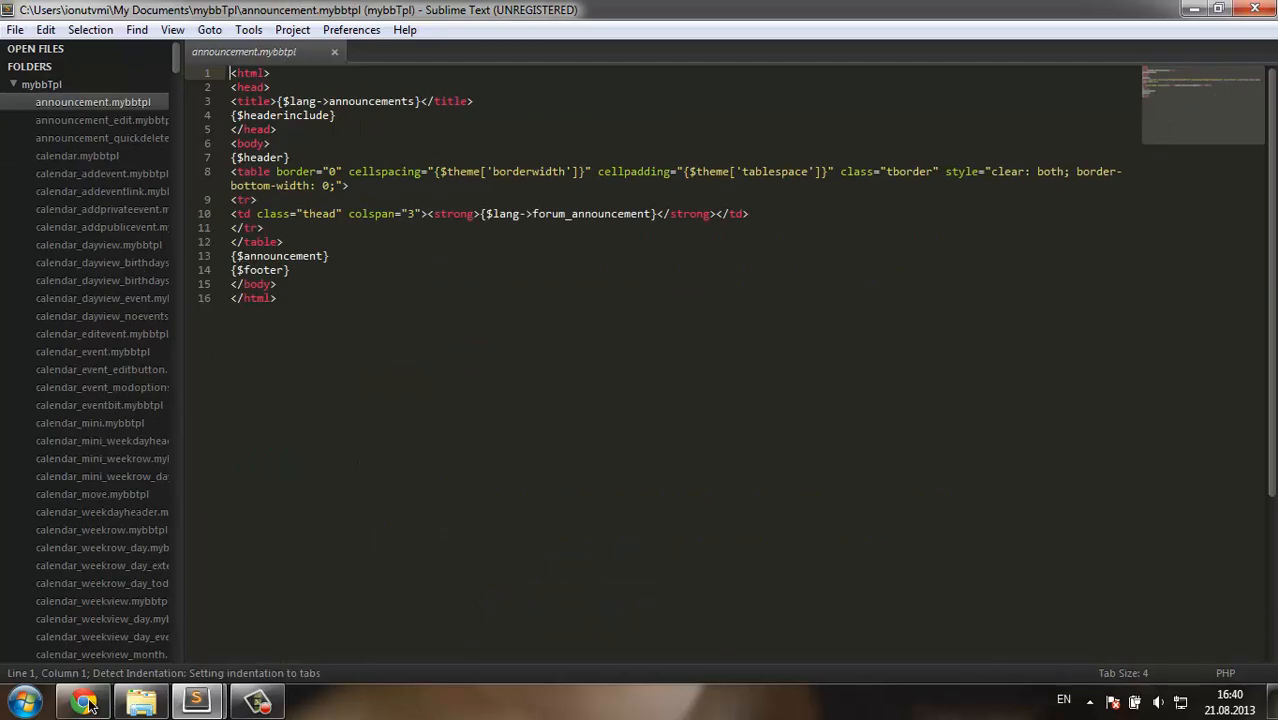
# Close Chrome's Themes tab and bring forward the mybbTpl editor window
pyautogui.click(83, 700)
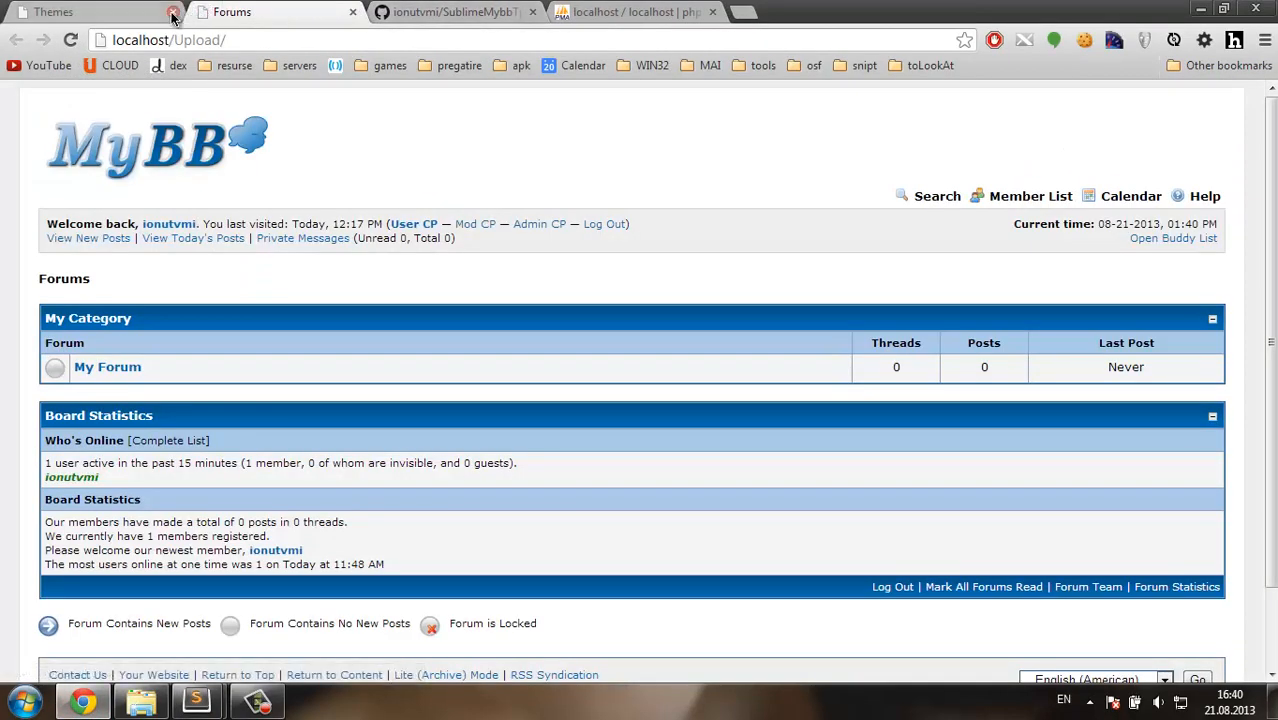
pyautogui.click(172, 12)
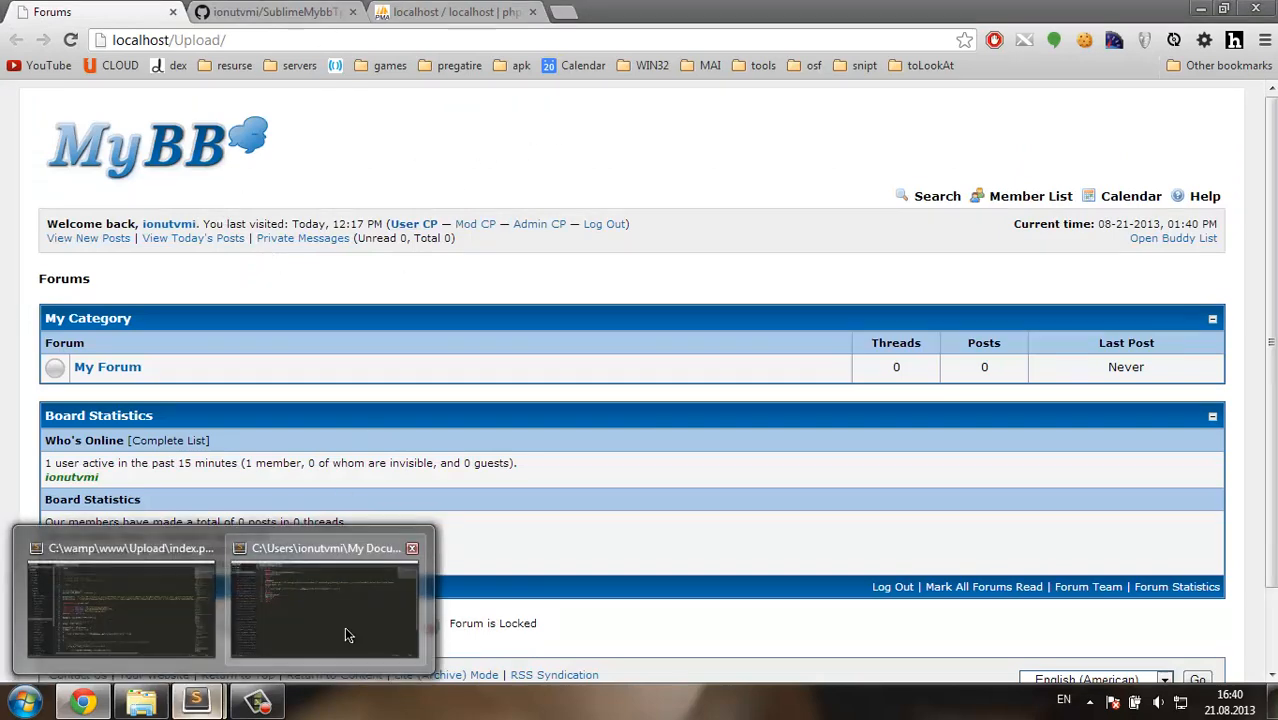
pyautogui.click(324, 600)
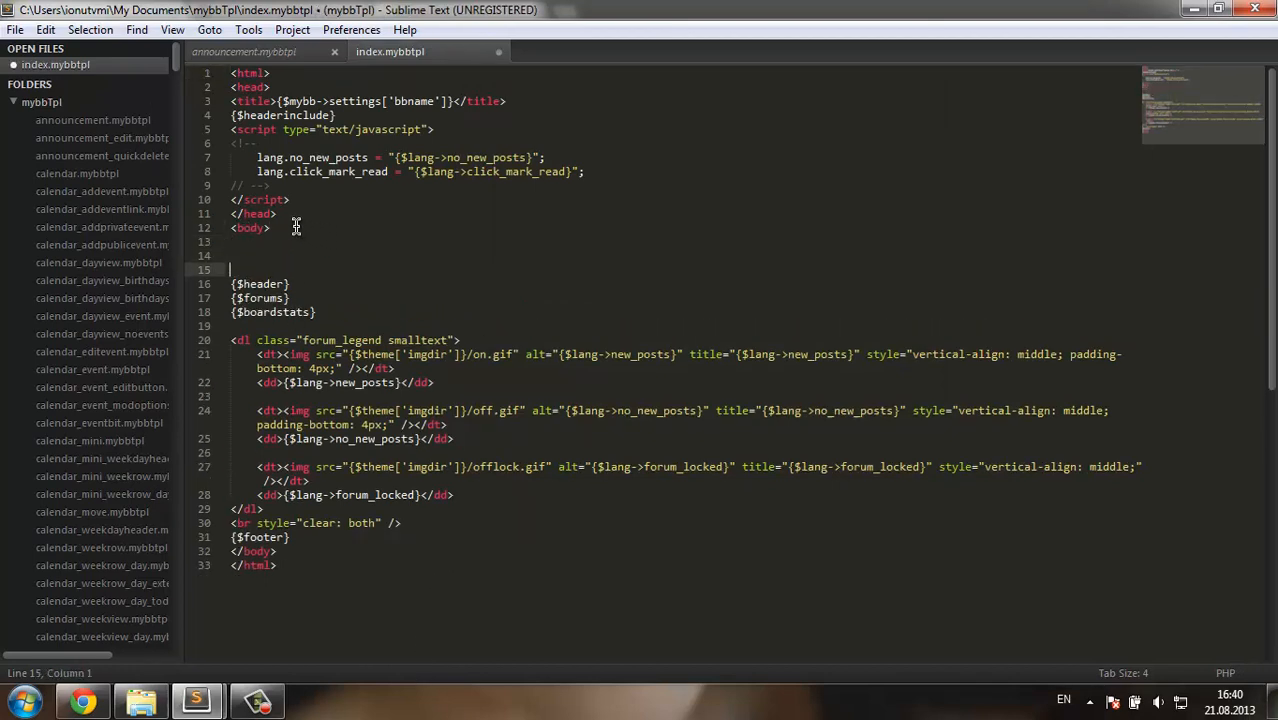
# Type an h1 'Checking if this works' into the index template, save, and return to the forum
pyautogui.write('H')
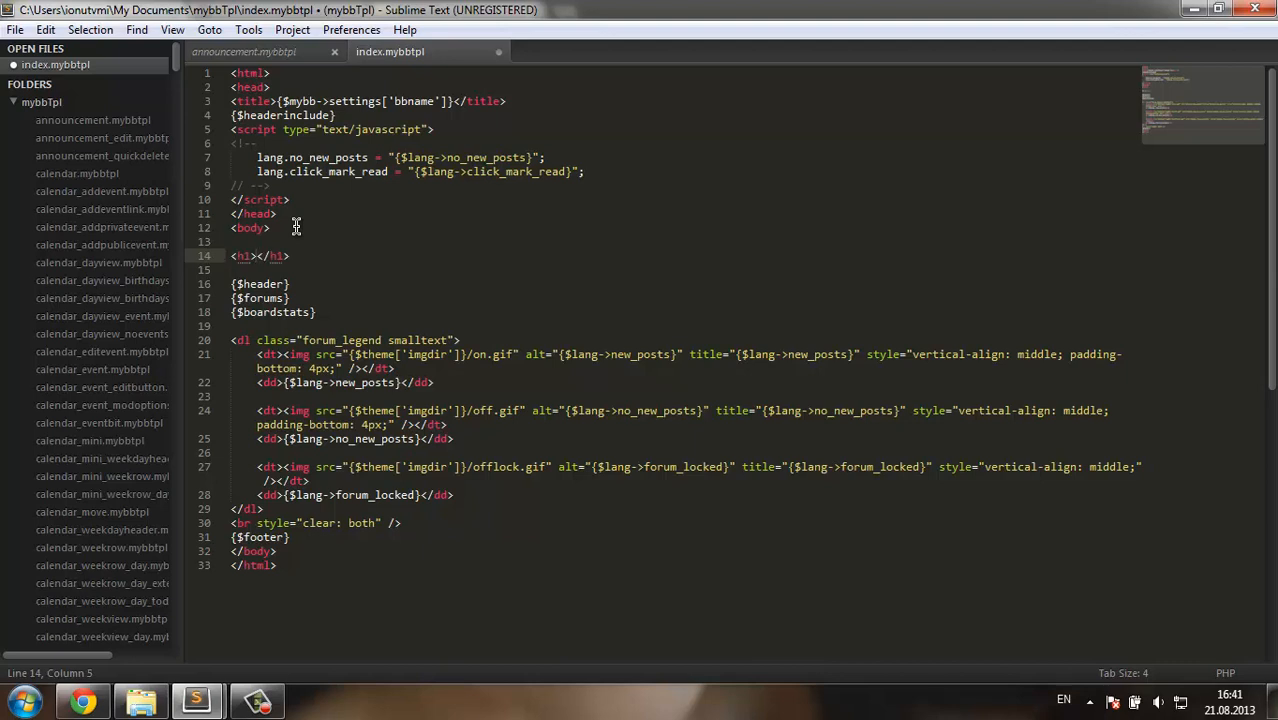
pyautogui.write('Check')
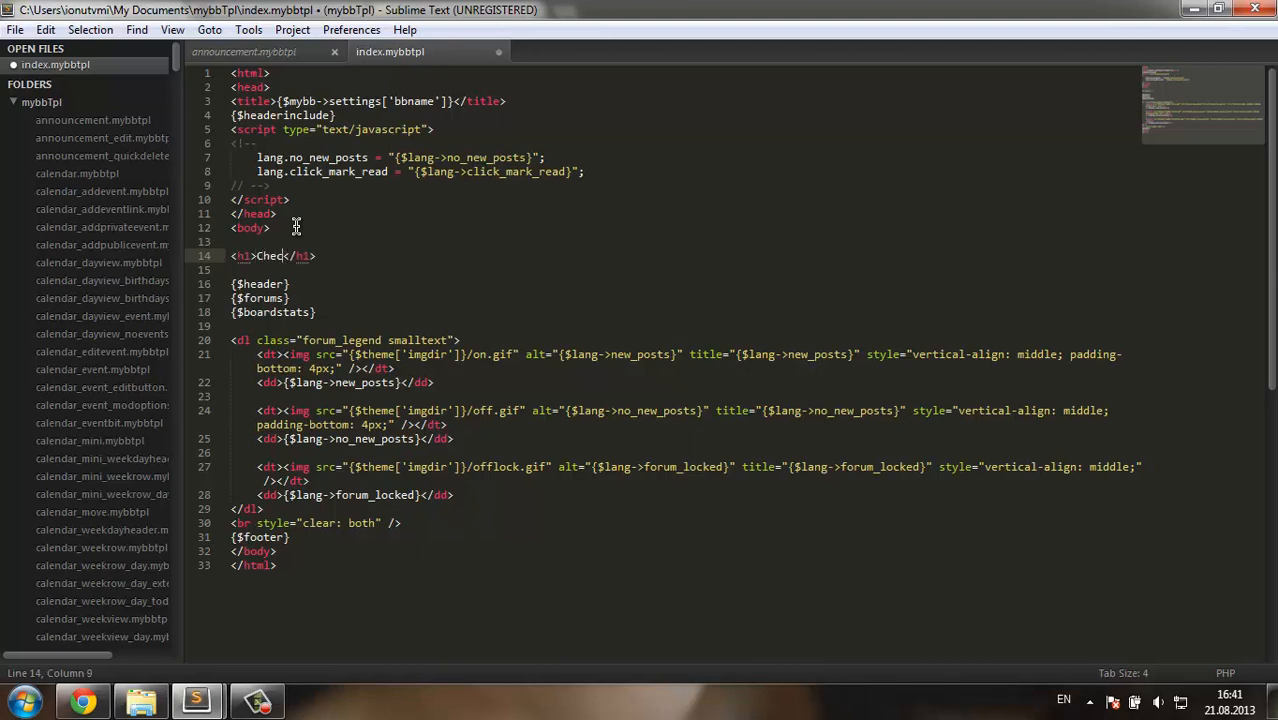
pyautogui.write('ing if t')
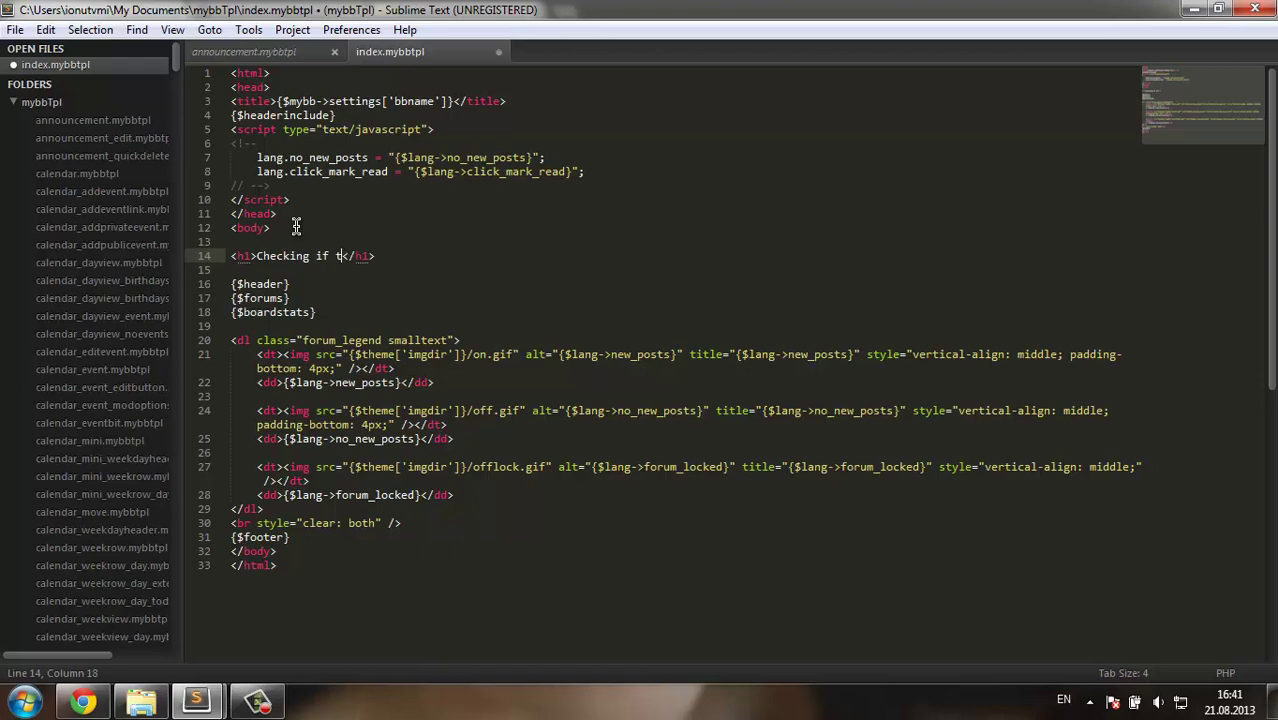
pyautogui.write('his work')
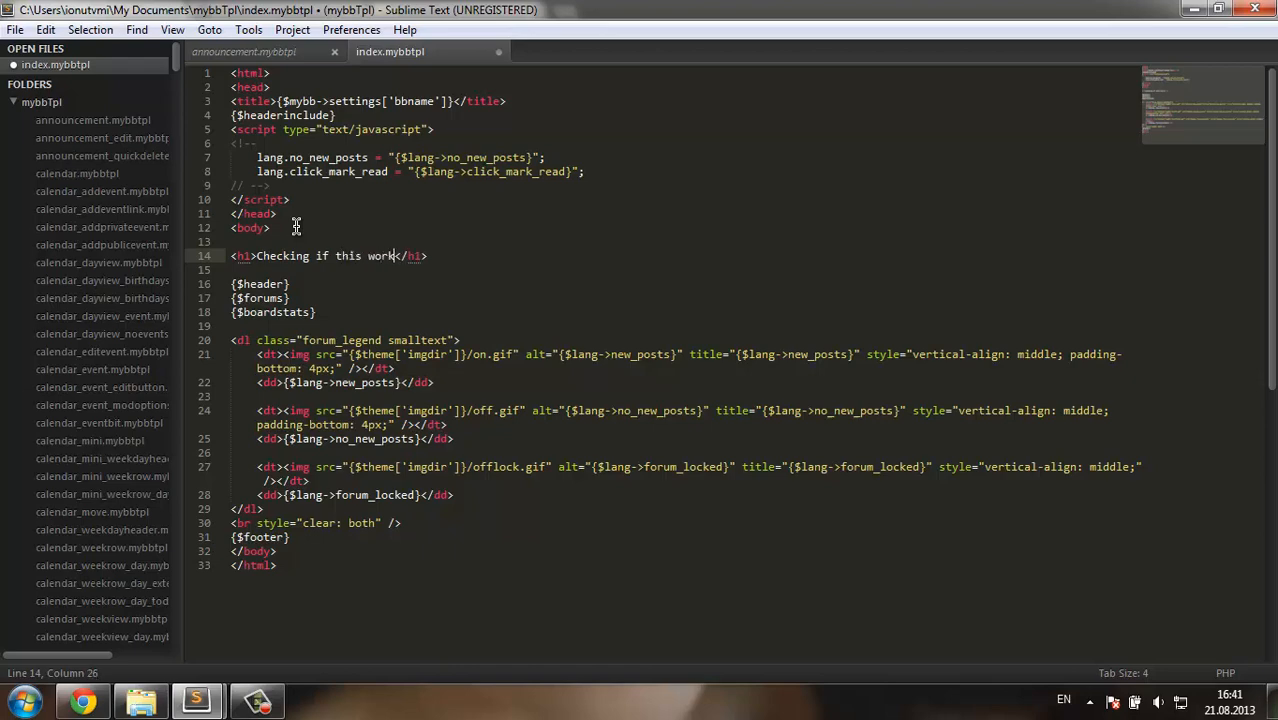
pyautogui.press('ctrl+s')
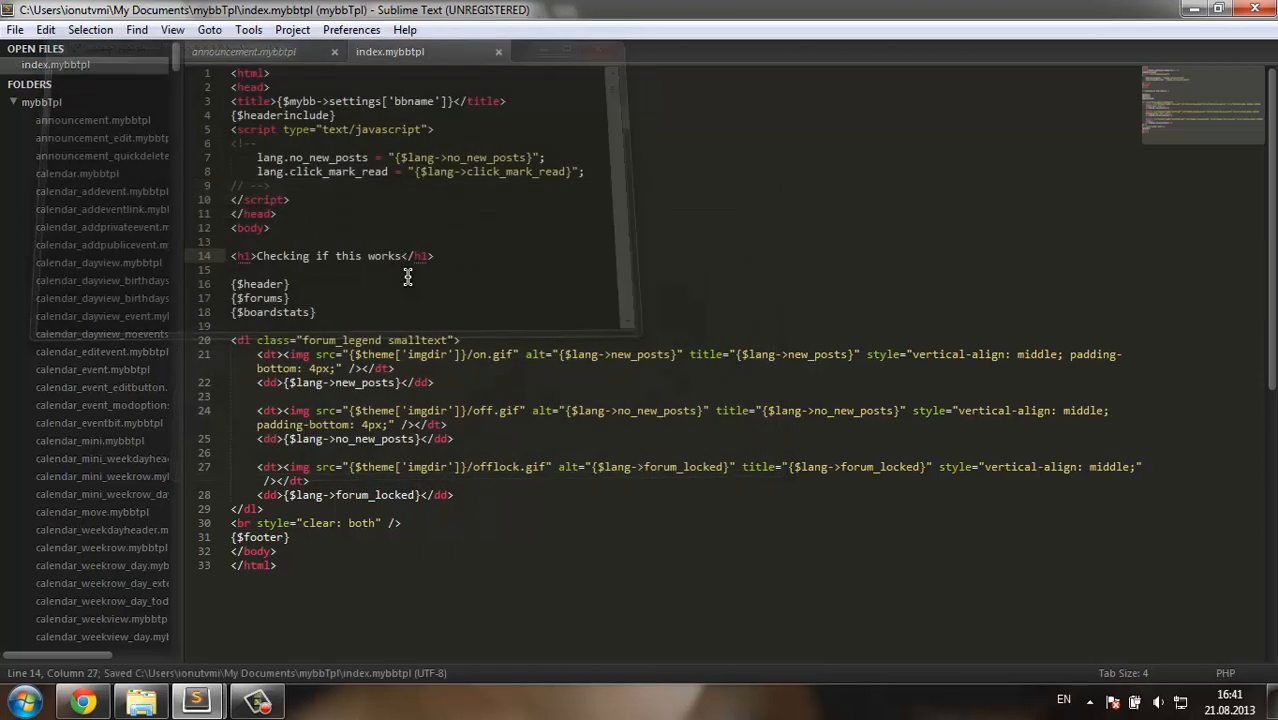
pyautogui.click(83, 700)
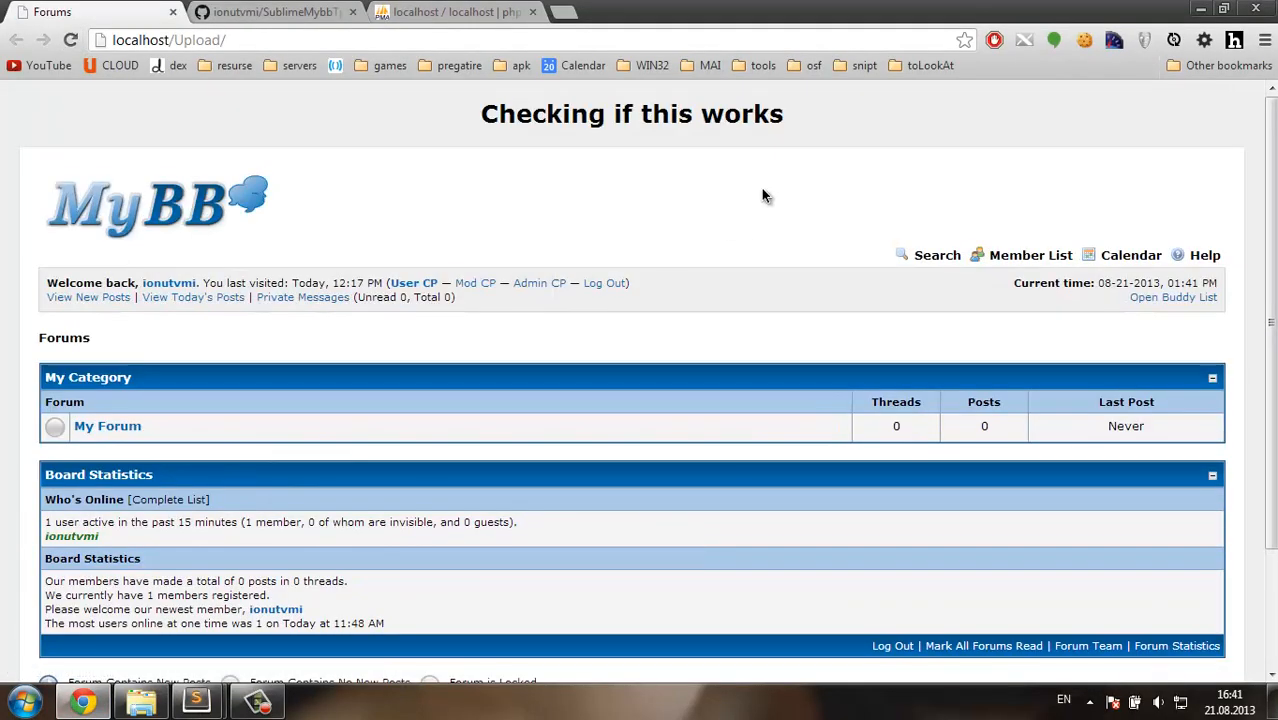
pyautogui.moveTo(446, 187)
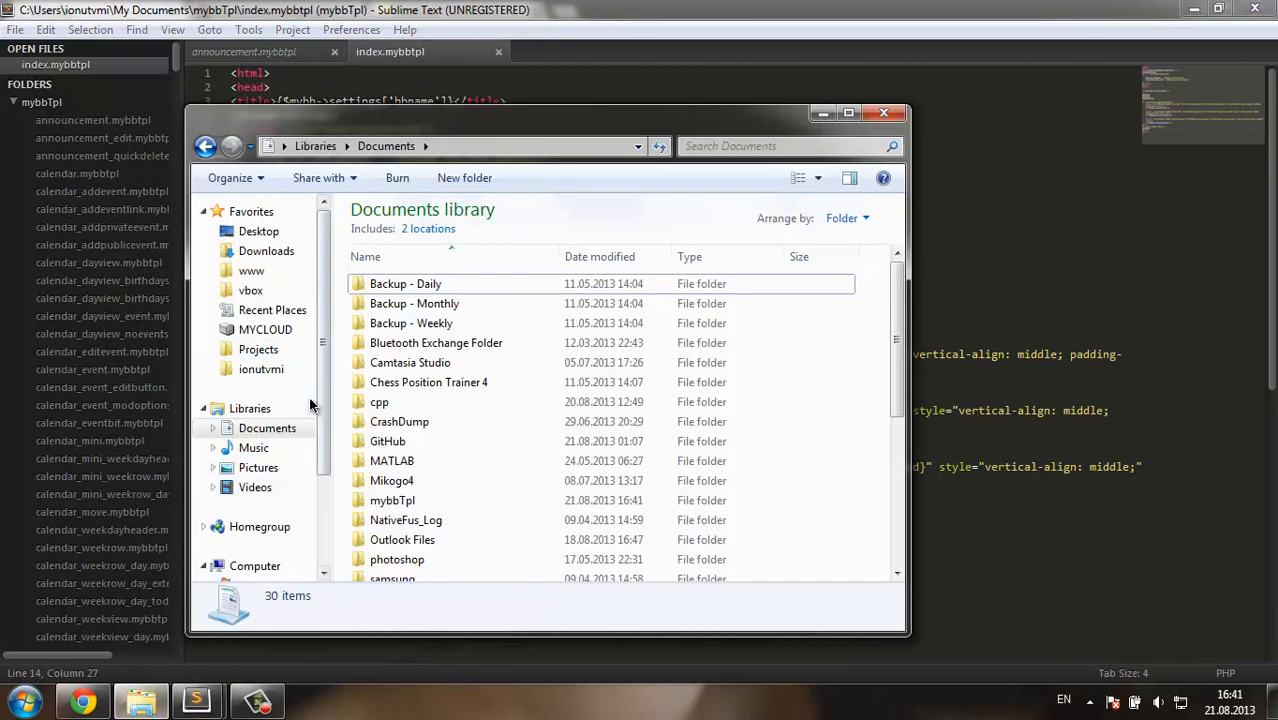
# Open the mybbTpl folder in Documents and scroll through its 594 template files
pyautogui.click(392, 500)
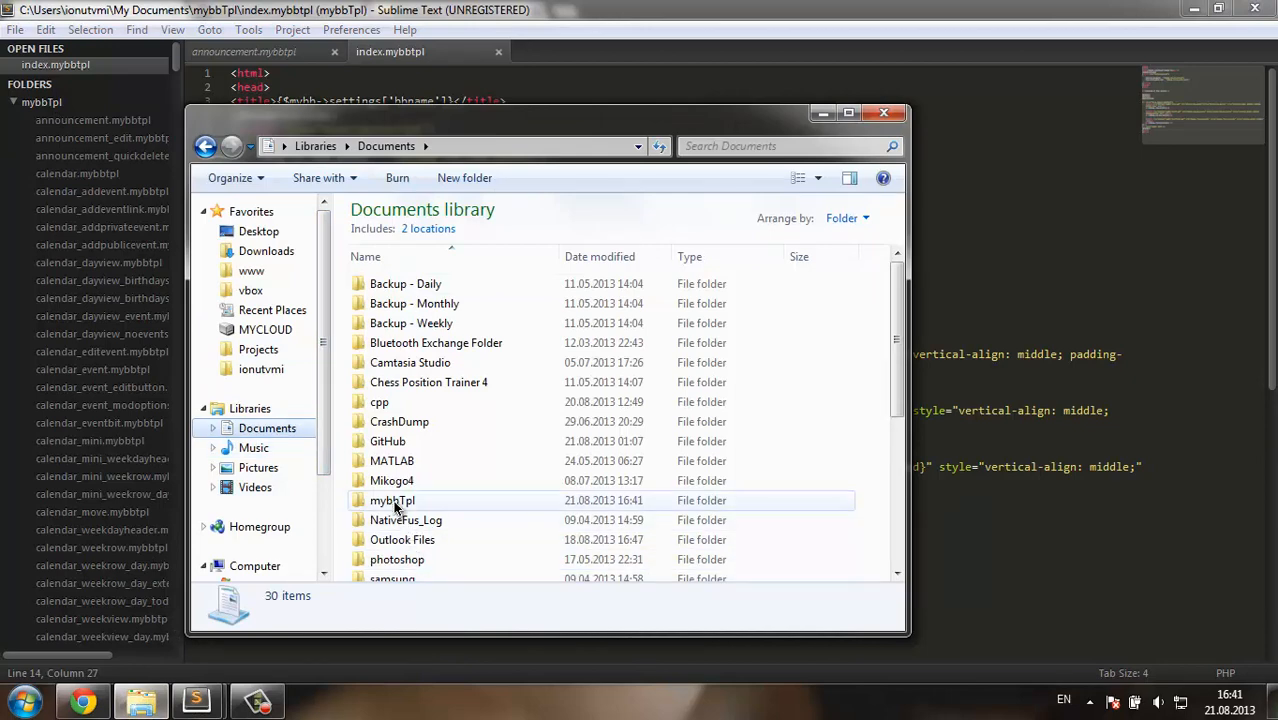
pyautogui.click(392, 500)
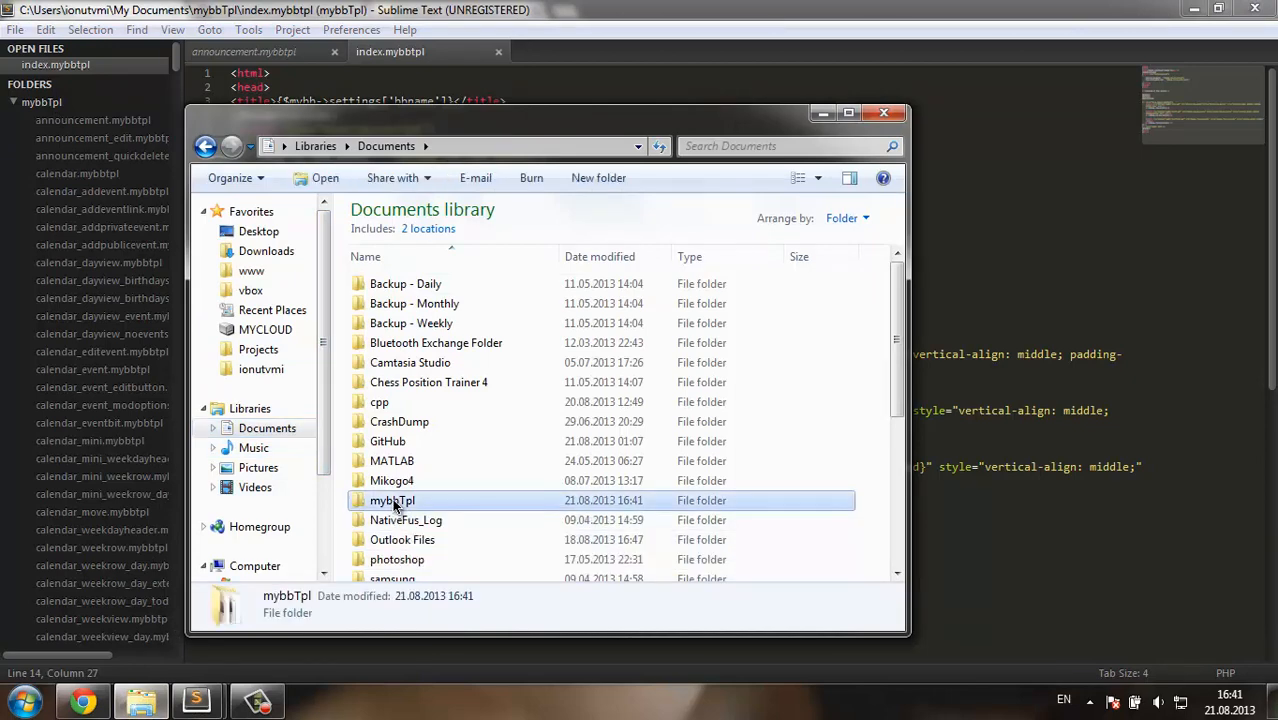
pyautogui.doubleClick(392, 500)
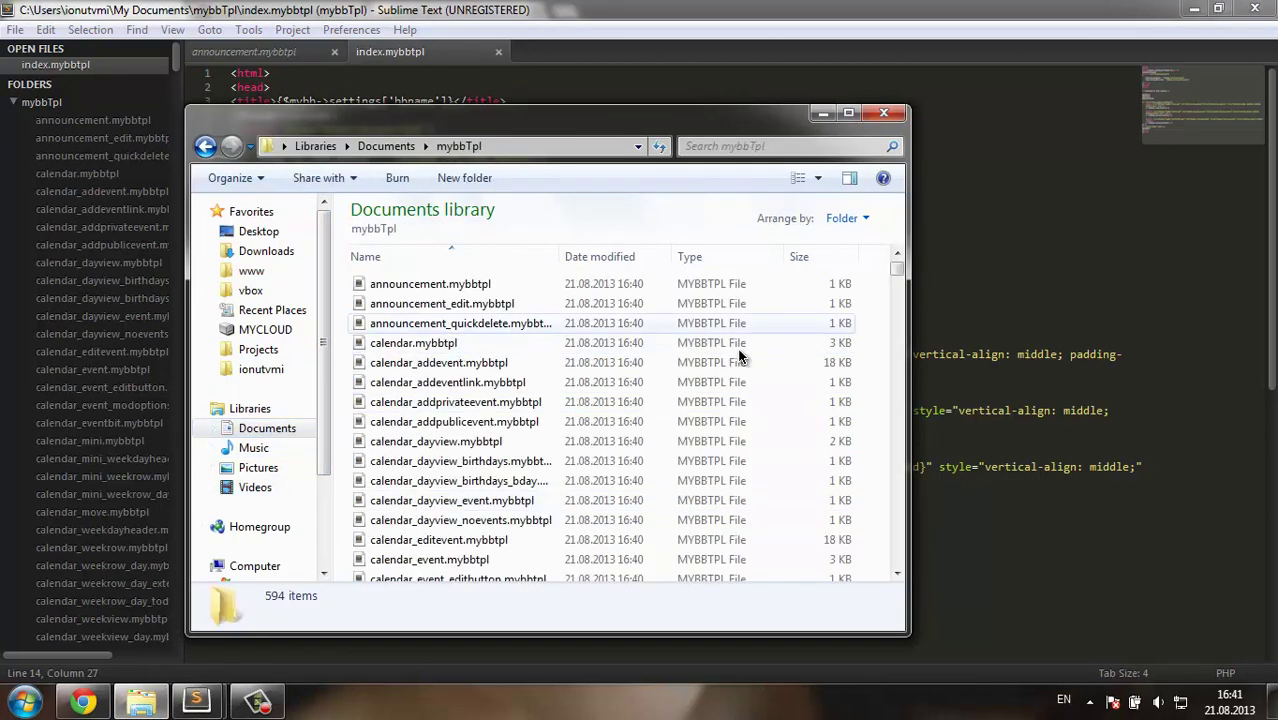
pyautogui.scroll(-3)
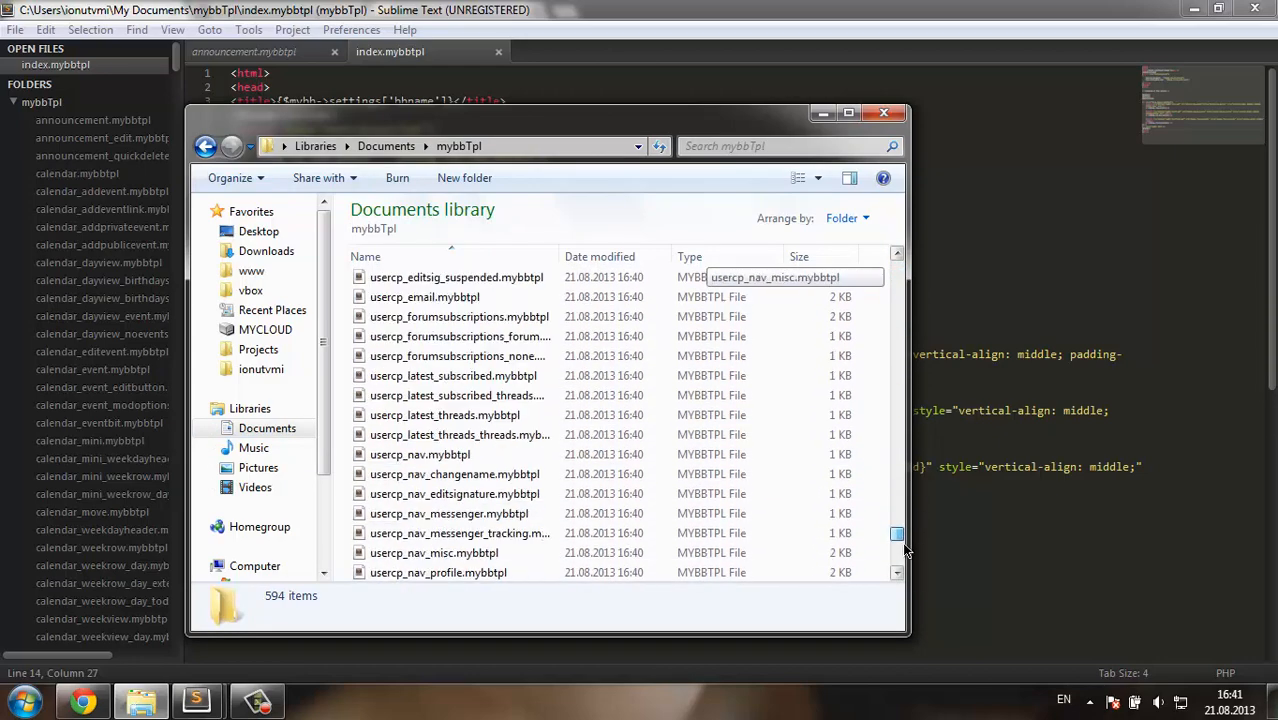
pyautogui.scroll(3)
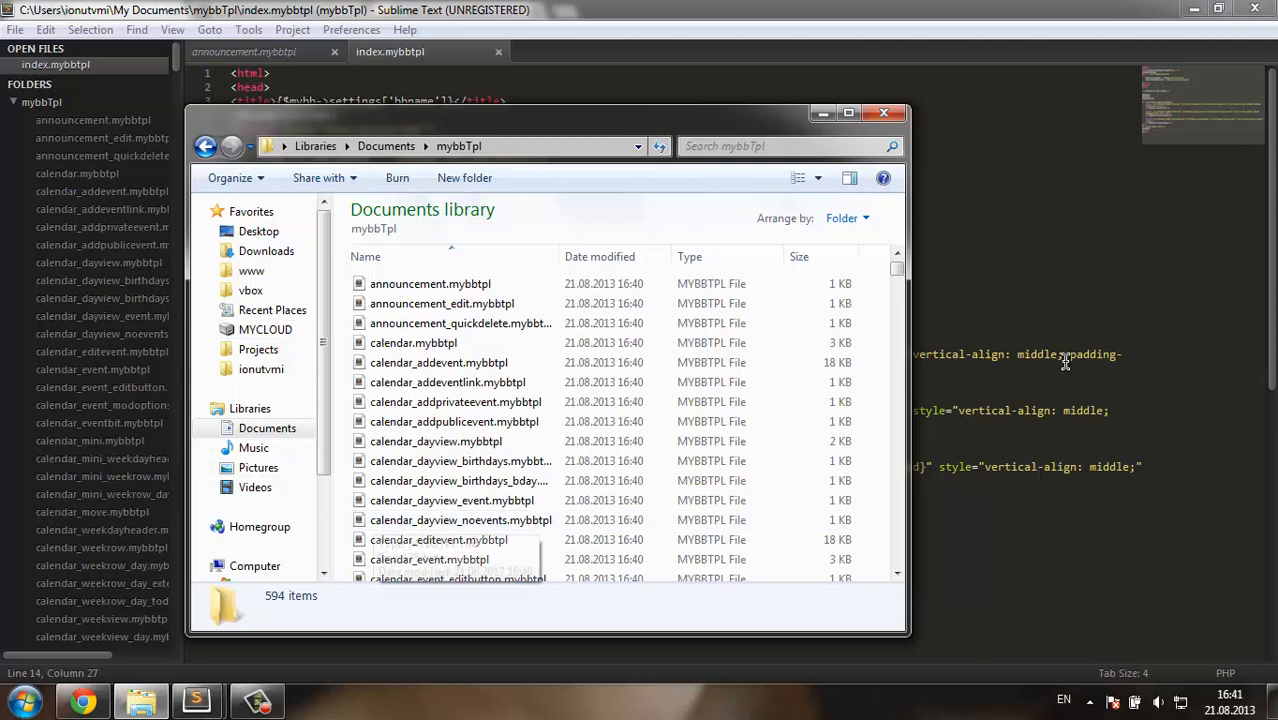
# Bring the index template editor forward, then switch to the forum in the browser
pyautogui.click(884, 112)
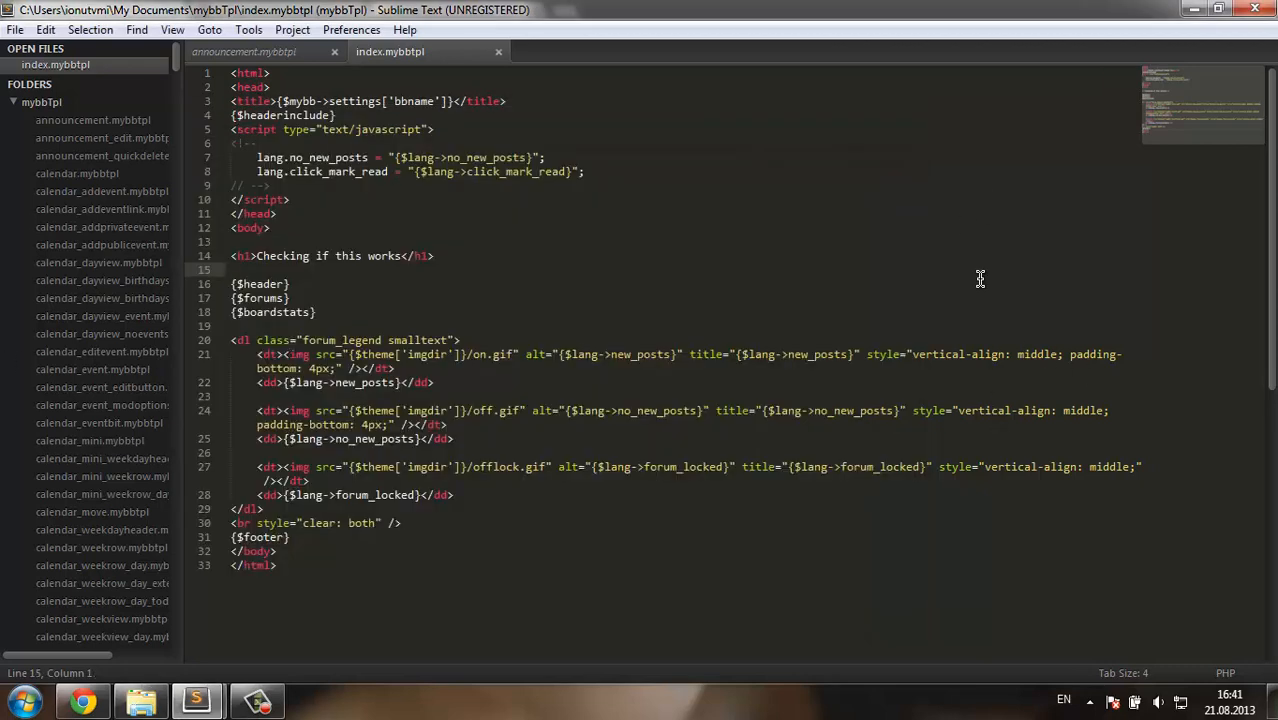
pyautogui.moveTo(847, 294)
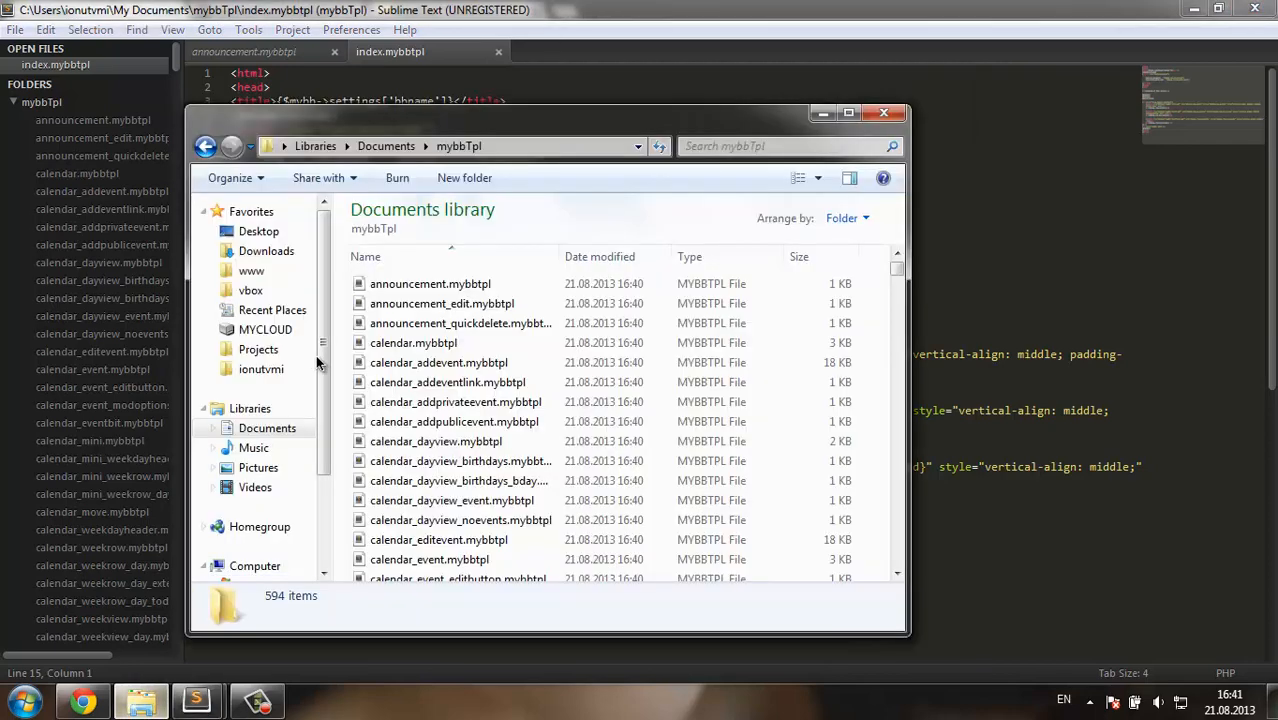
pyautogui.click(267, 428)
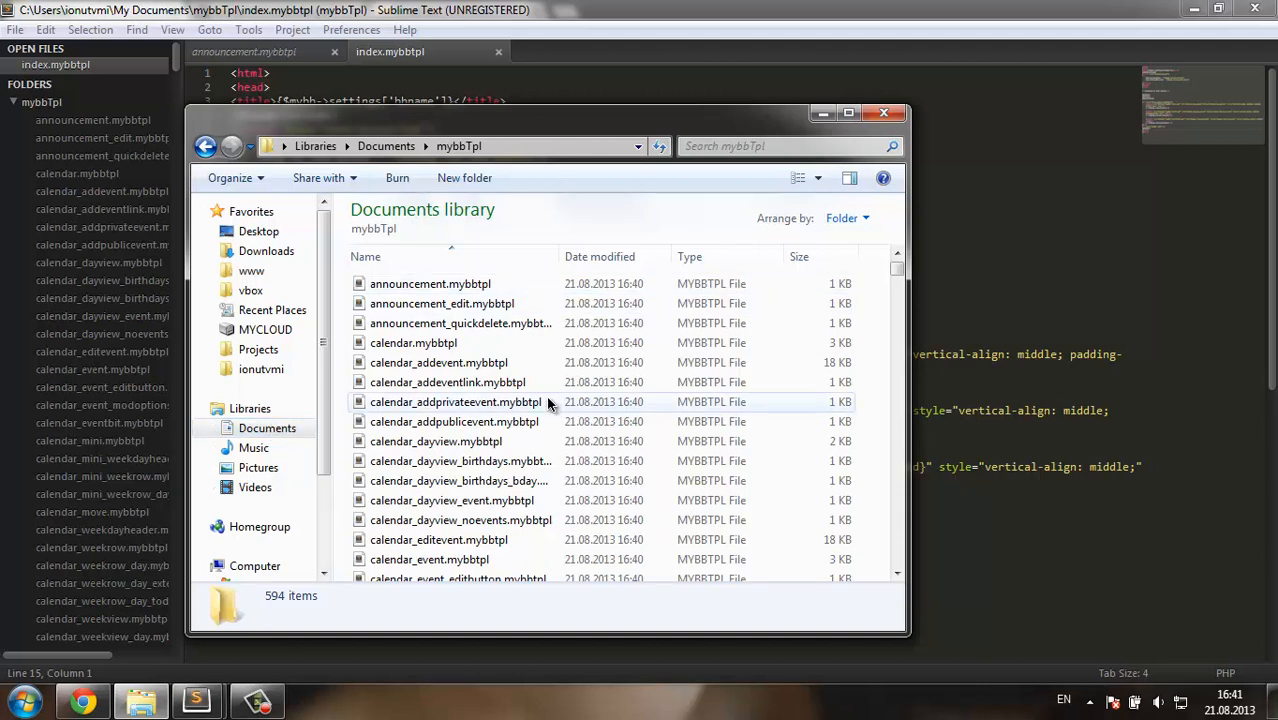
pyautogui.click(448, 382)
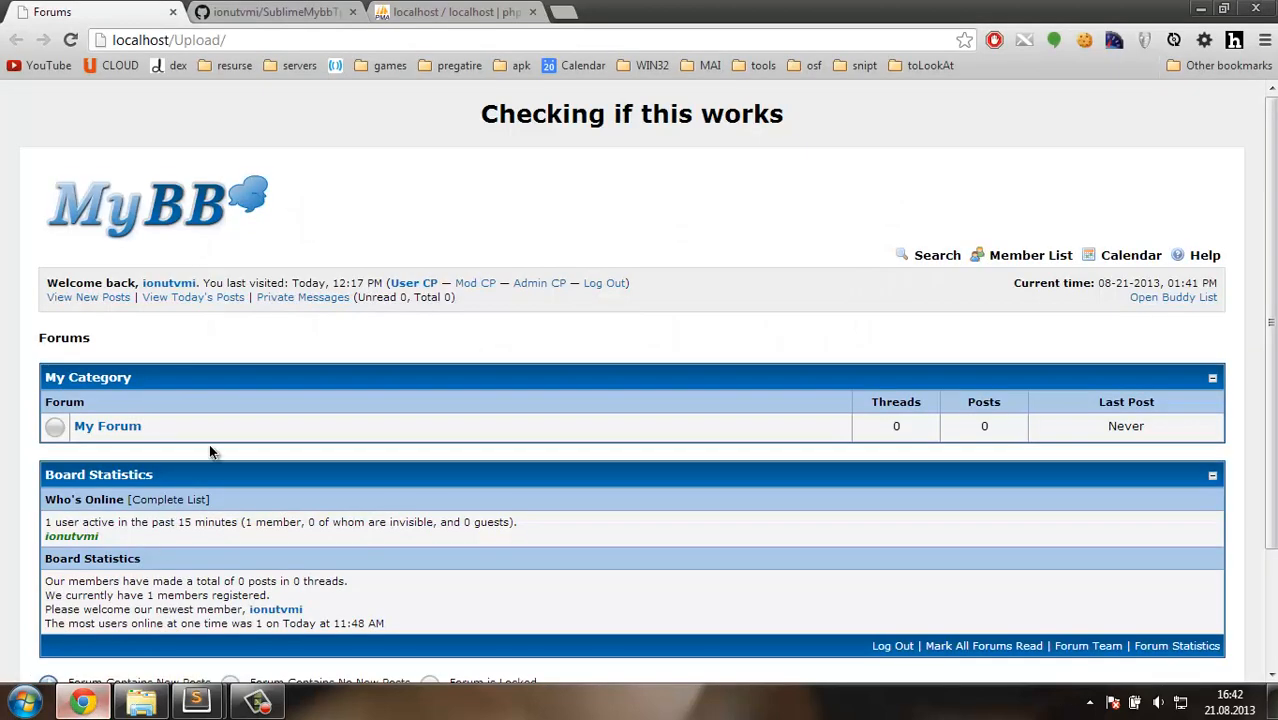
# Switch to the SublimeMybbTplEditor GitHub page and scroll through its README installation instructions
pyautogui.click(270, 11)
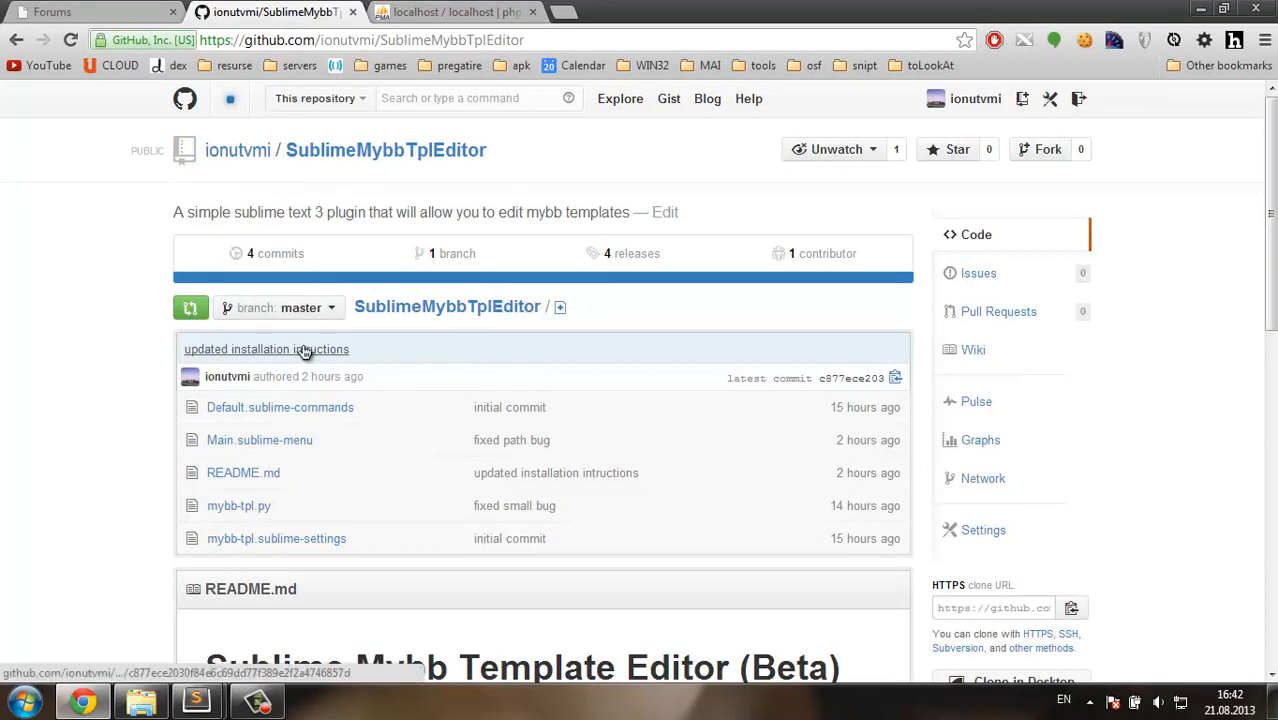
pyautogui.moveTo(375, 500)
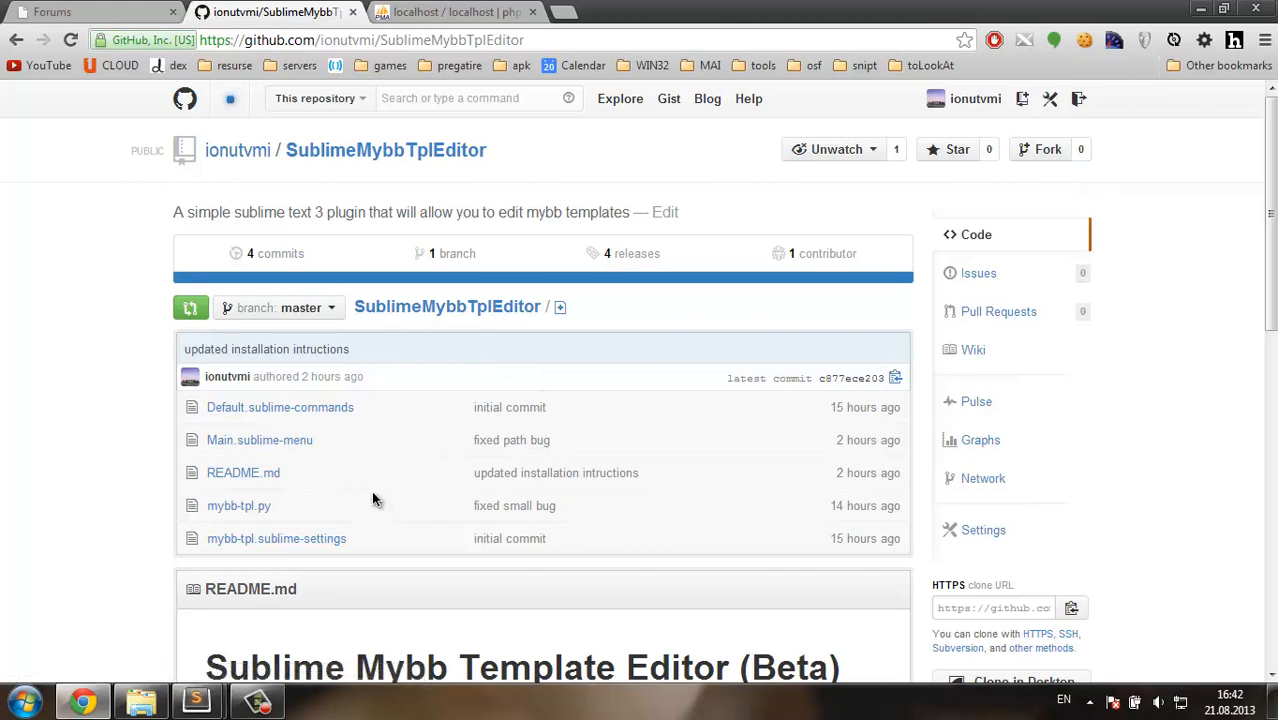
pyautogui.scroll(-3)
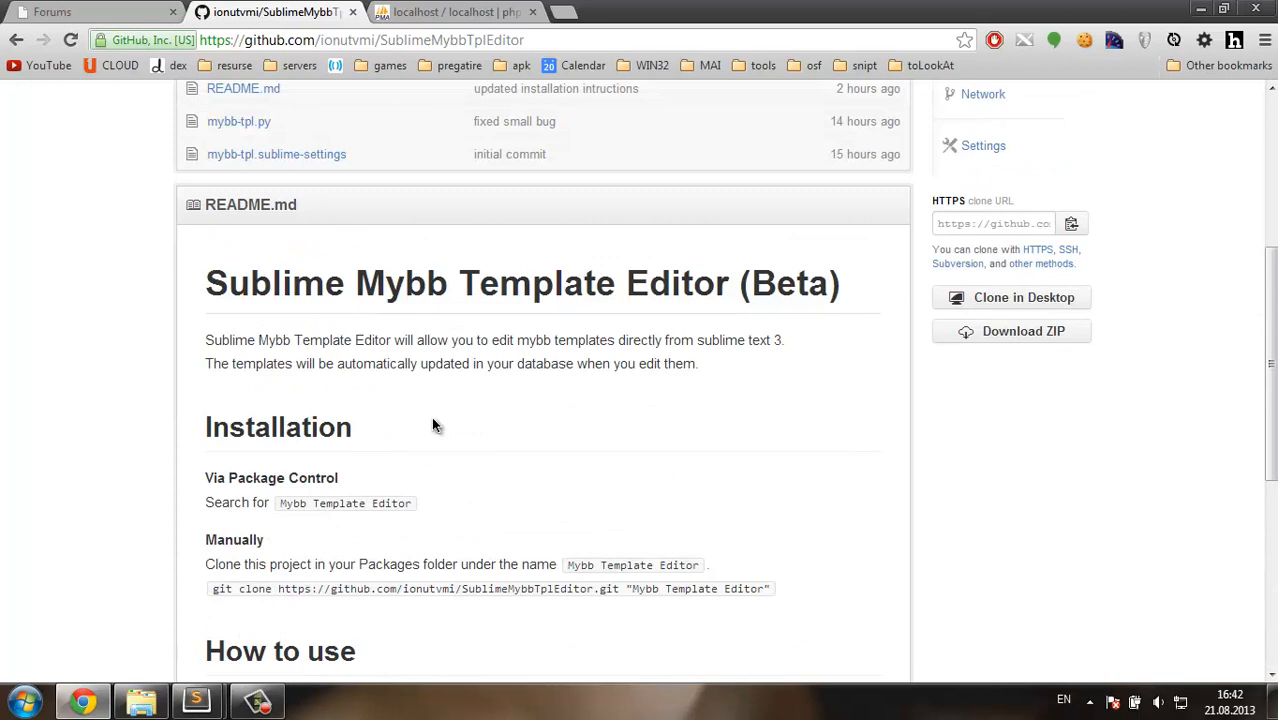
pyautogui.scroll(3)
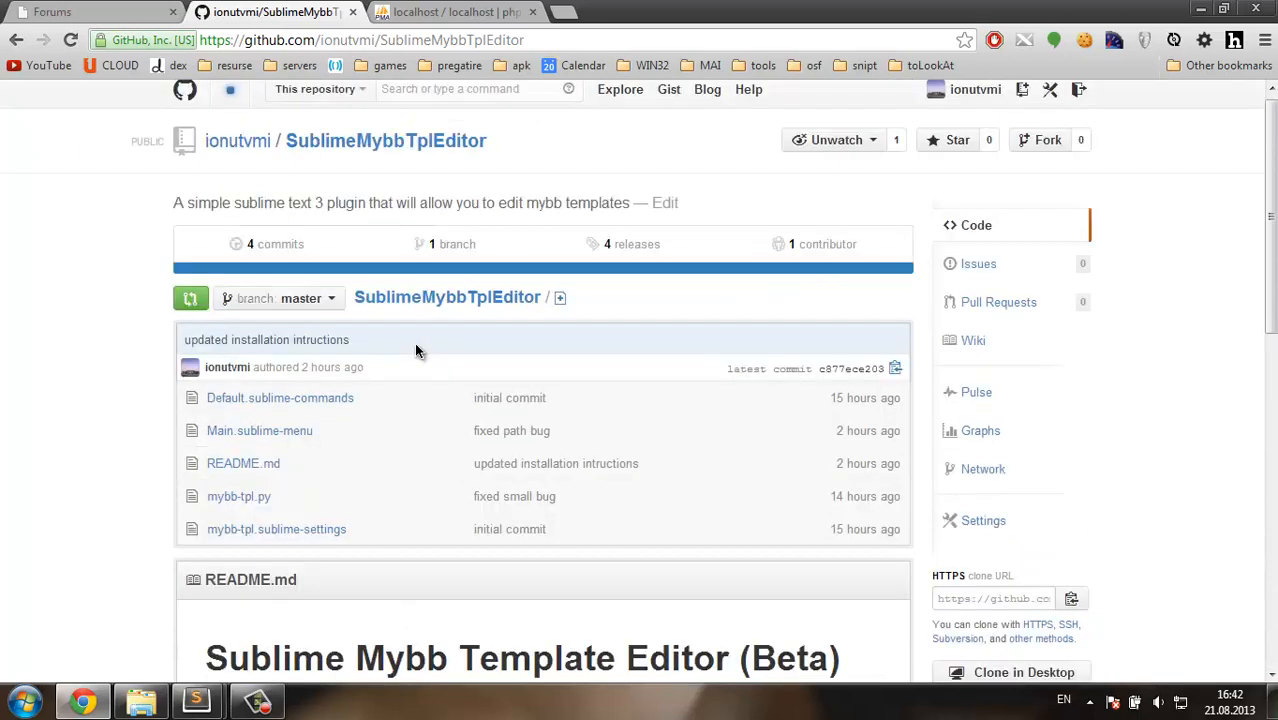
pyautogui.click(978, 263)
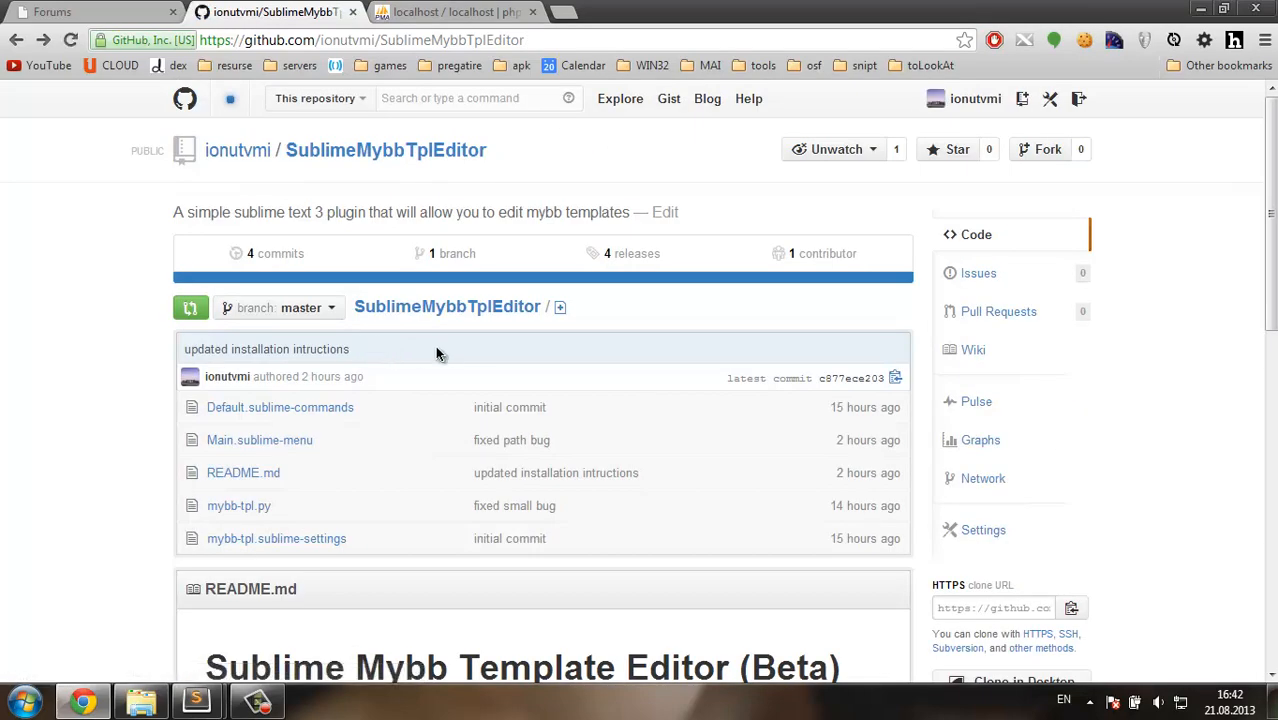
pyautogui.scroll(-3)
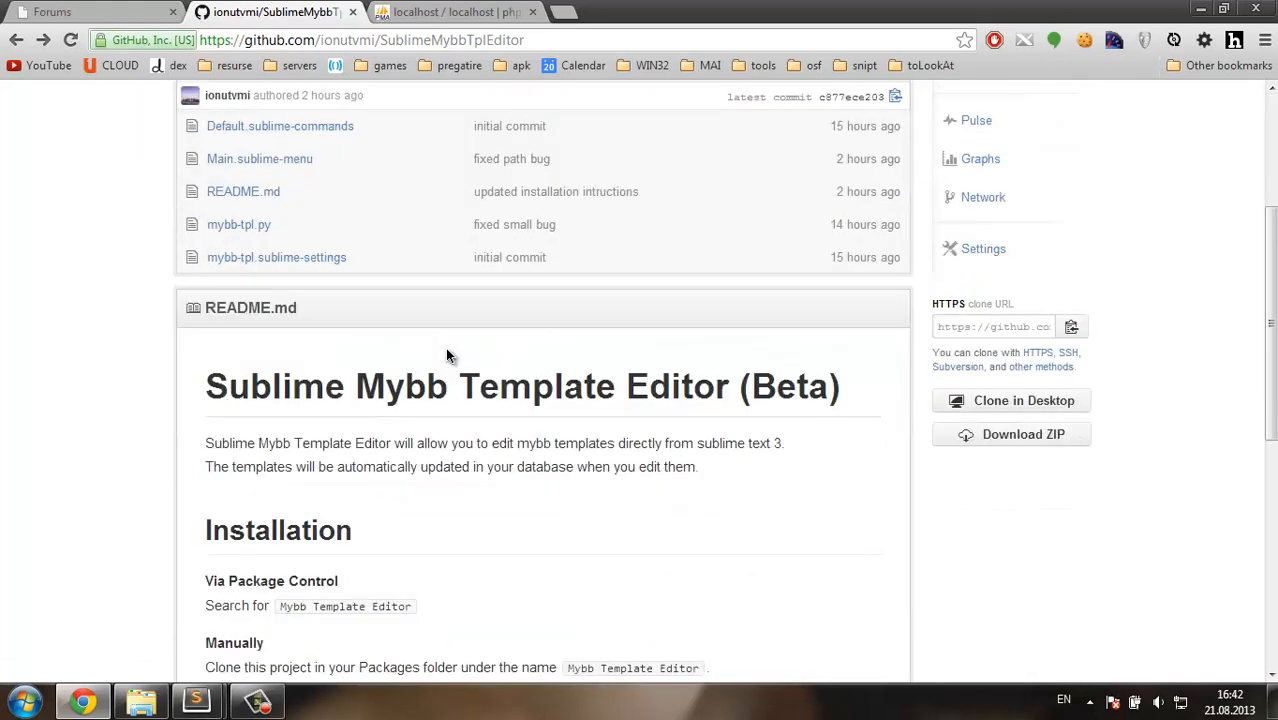